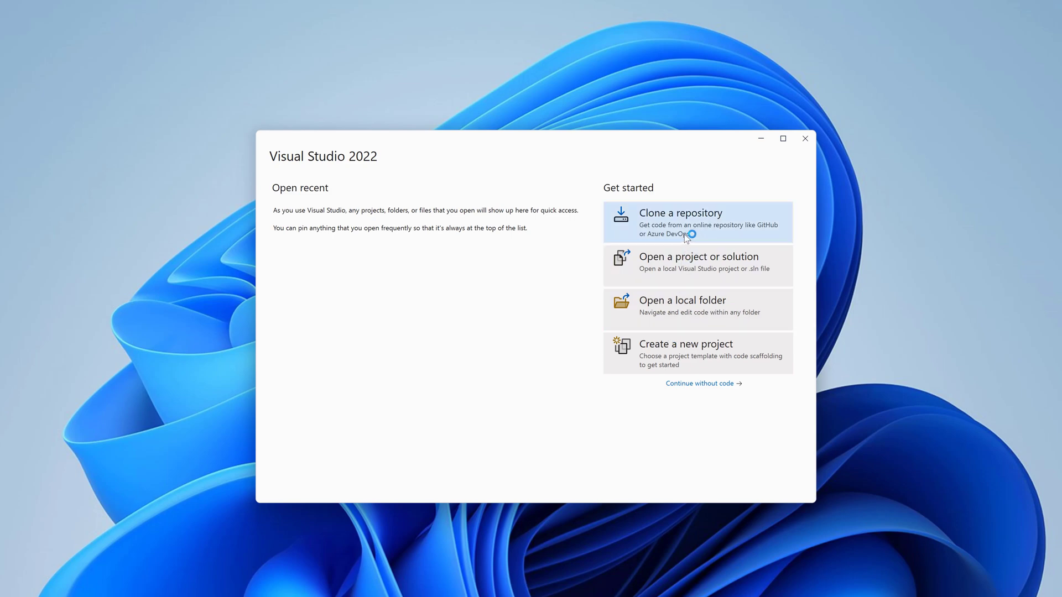
- Clone the maui-data-grid-get-started GitHub repository into the local repos folder
click(680, 221)
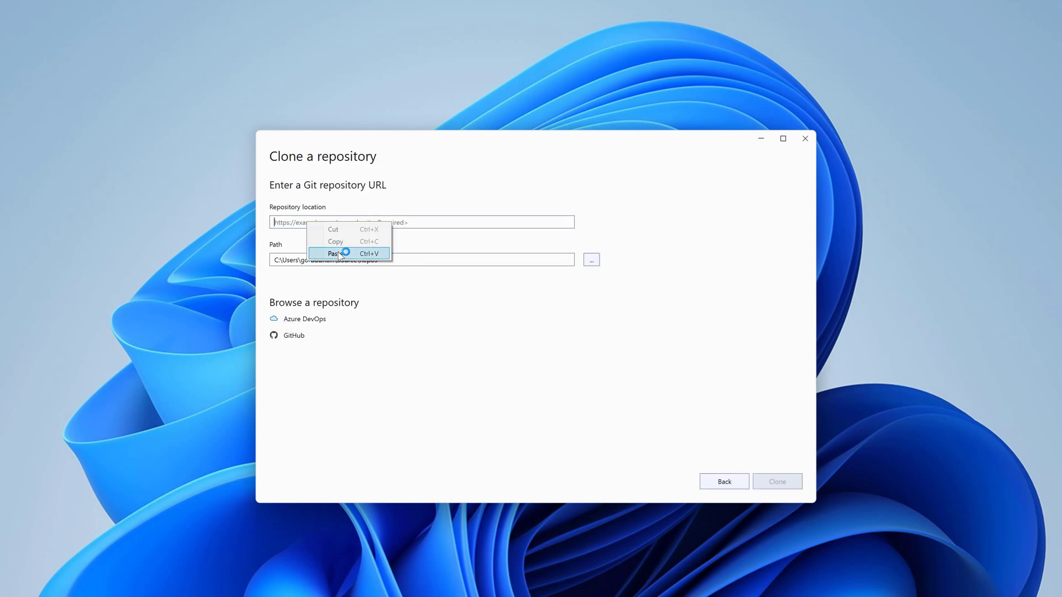
click(334, 254)
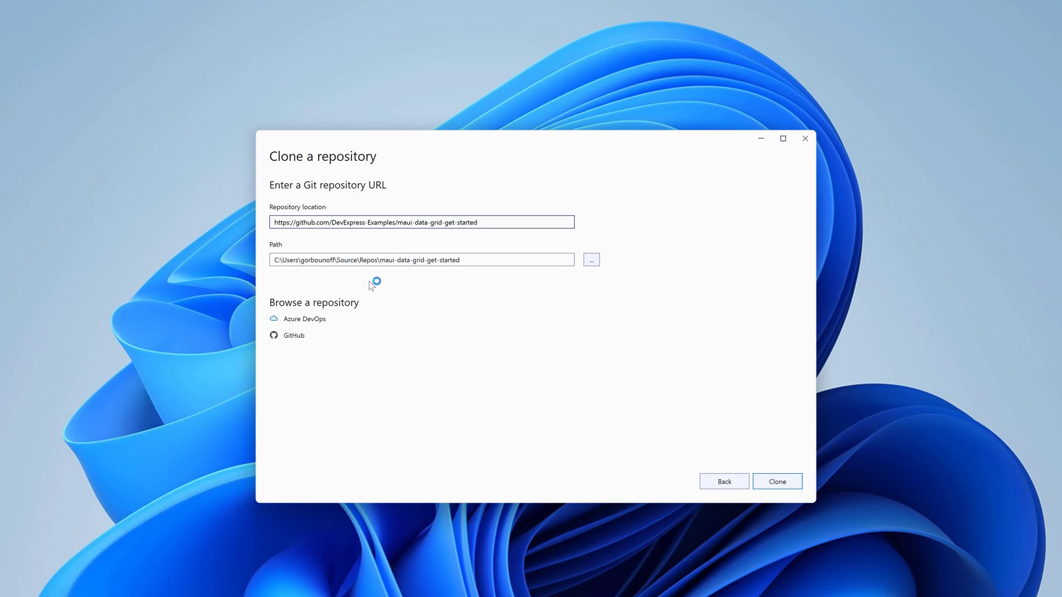
click(776, 481)
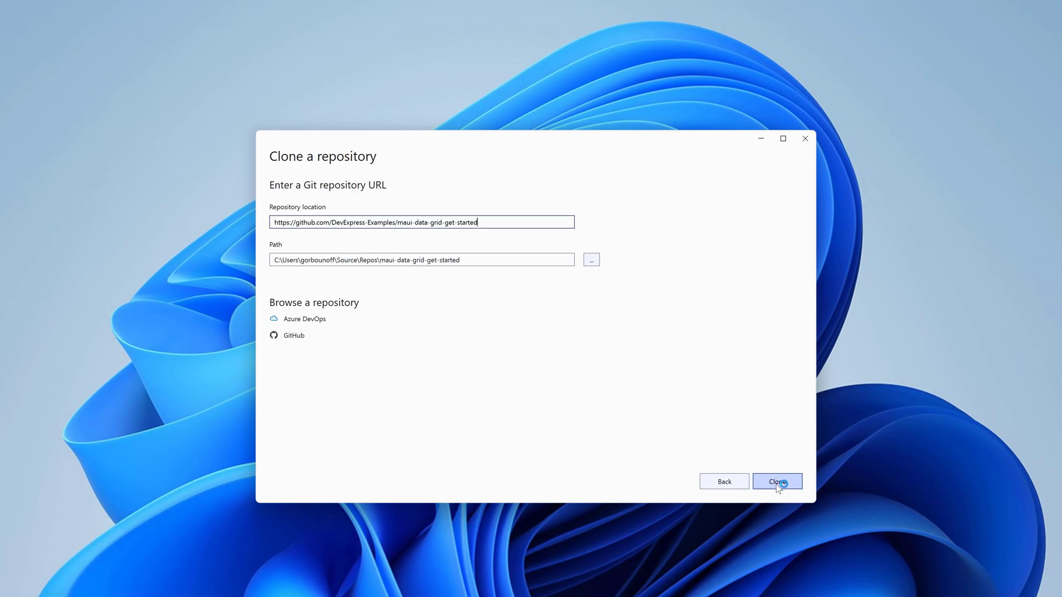
click(777, 482)
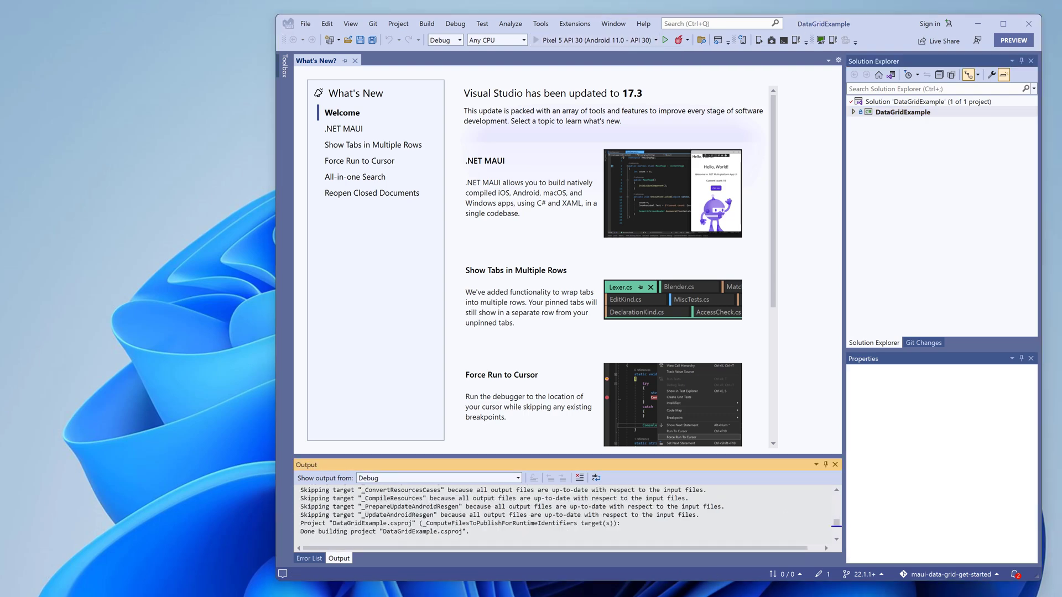
- Run DataGridExample on the Pixel 5 API 30 emulator and scroll the employee grid
click(669, 40)
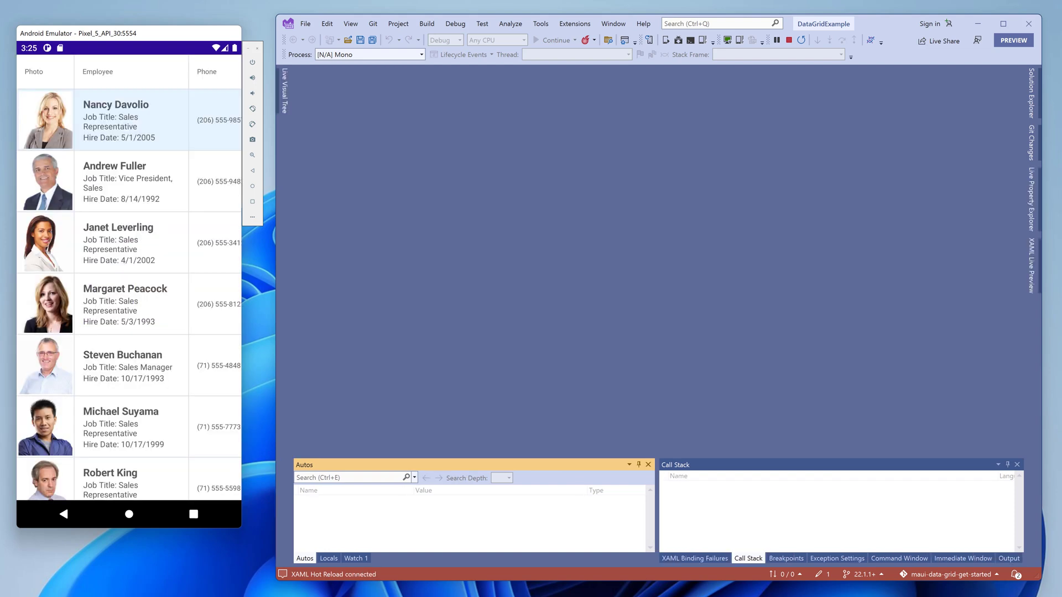
scroll(down, 3)
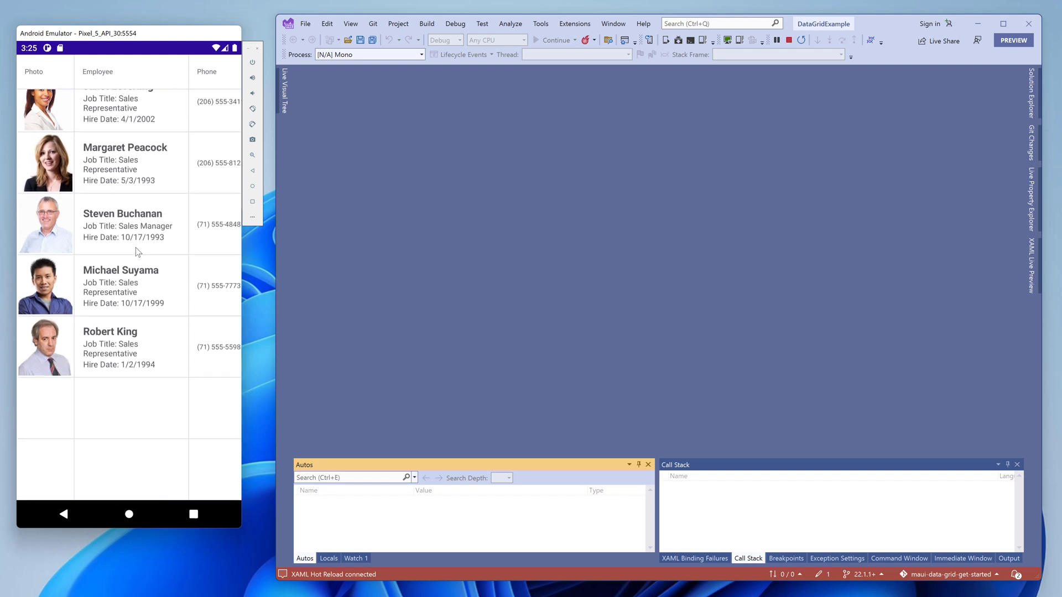
scroll(down, 3)
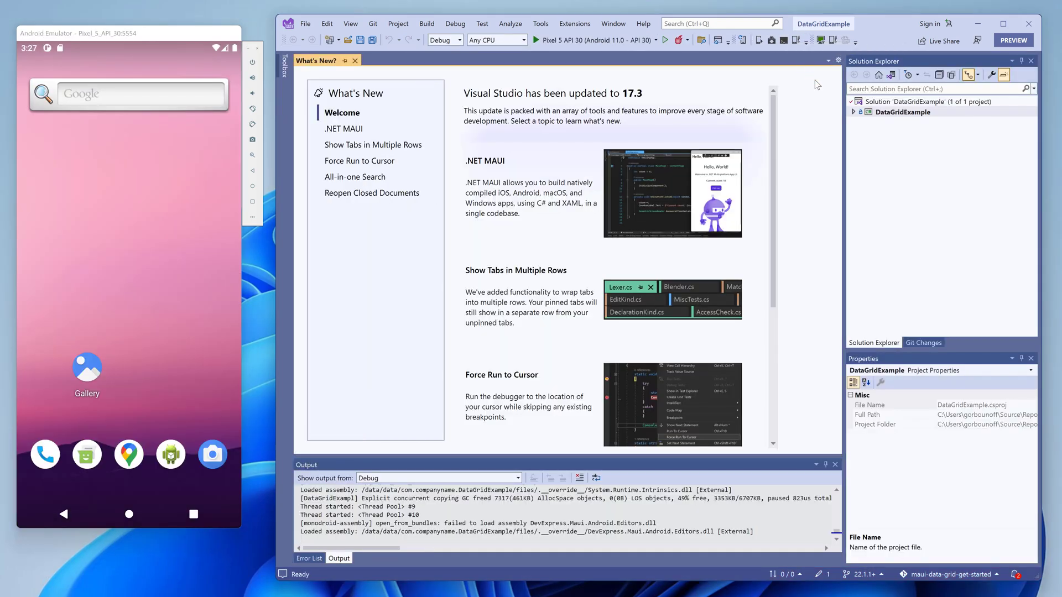
- Review the Employee and EmployeeData classes in Model.cs
click(854, 112)
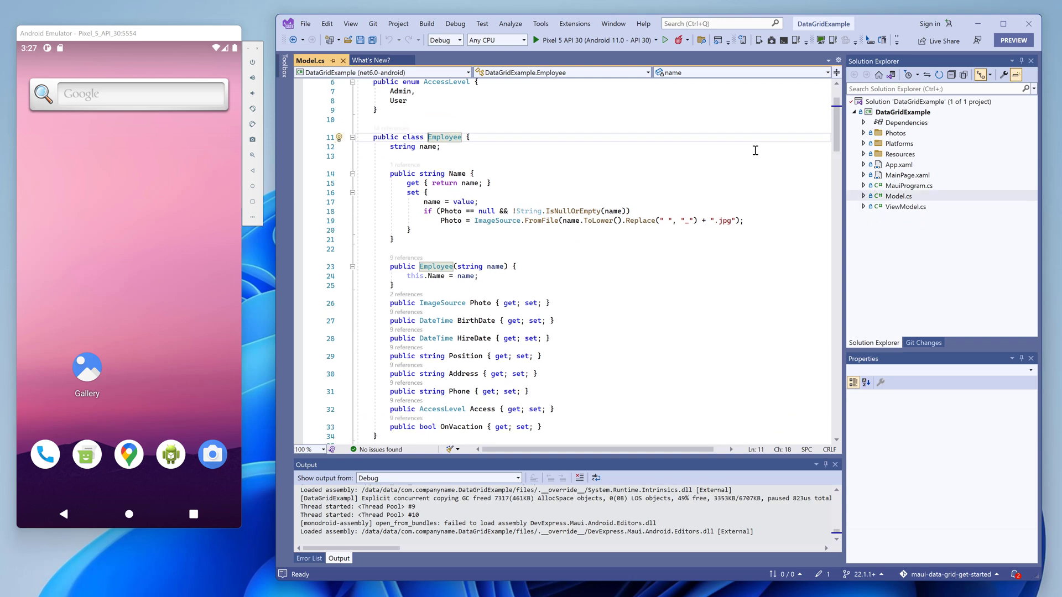
scroll(down, 3)
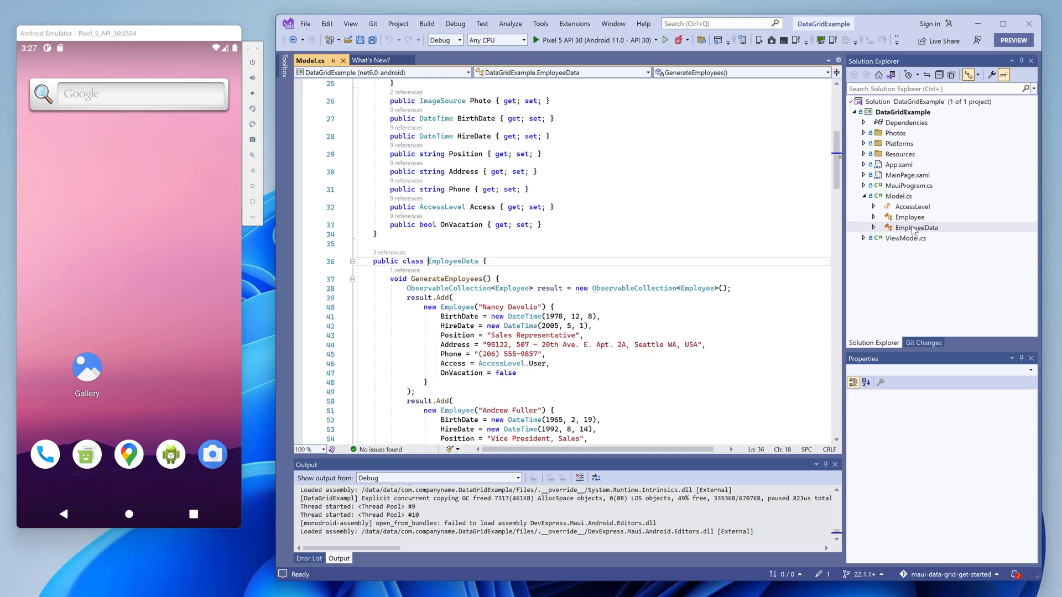
scroll(down, 3)
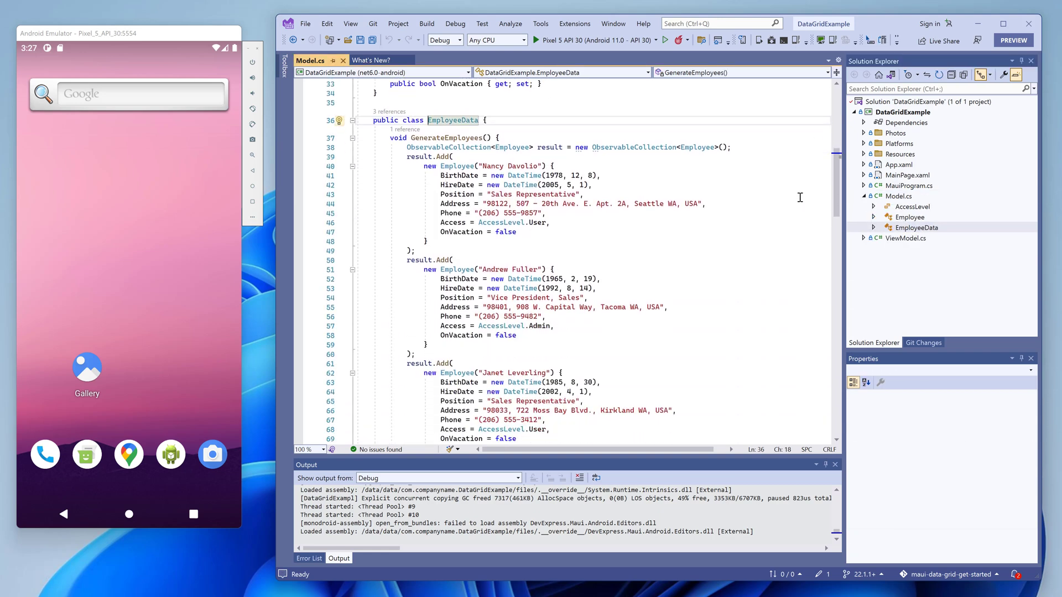
click(916, 228)
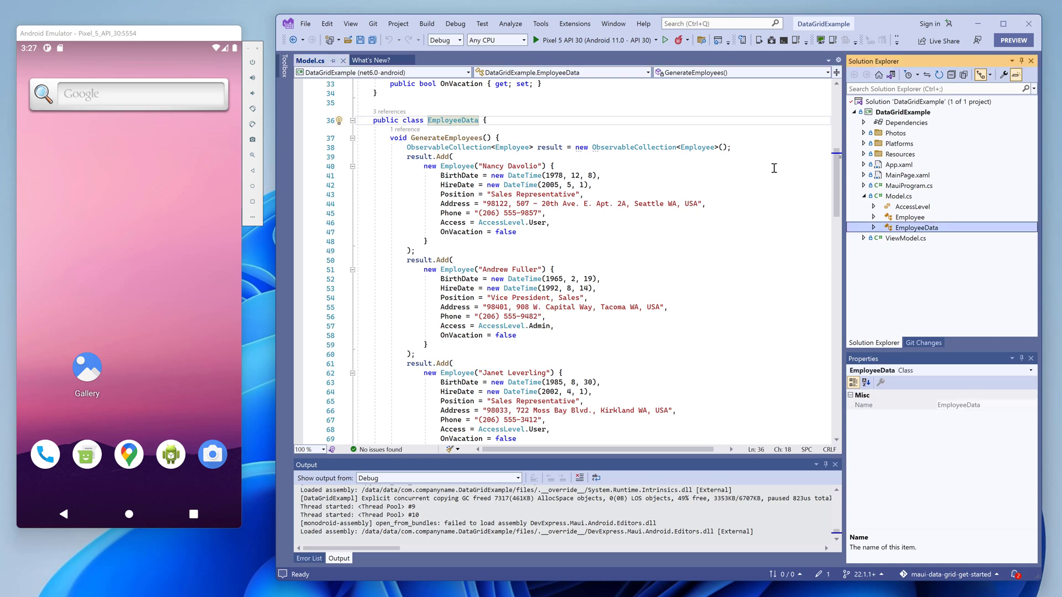
- Review EmployeeDataViewModel's Employees collection, then select MainPage.xaml
click(863, 237)
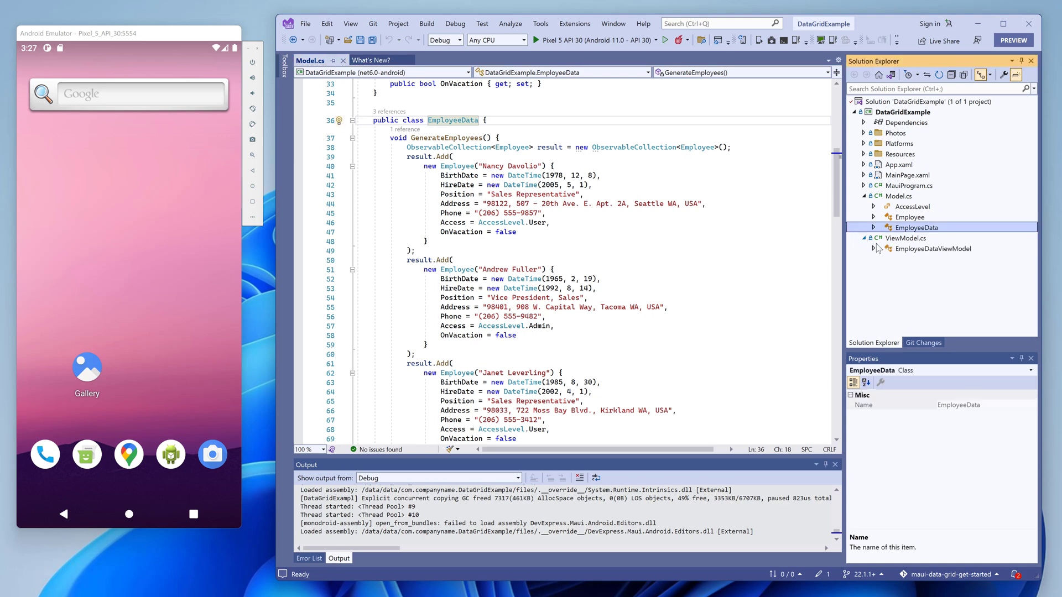
double_click(933, 248)
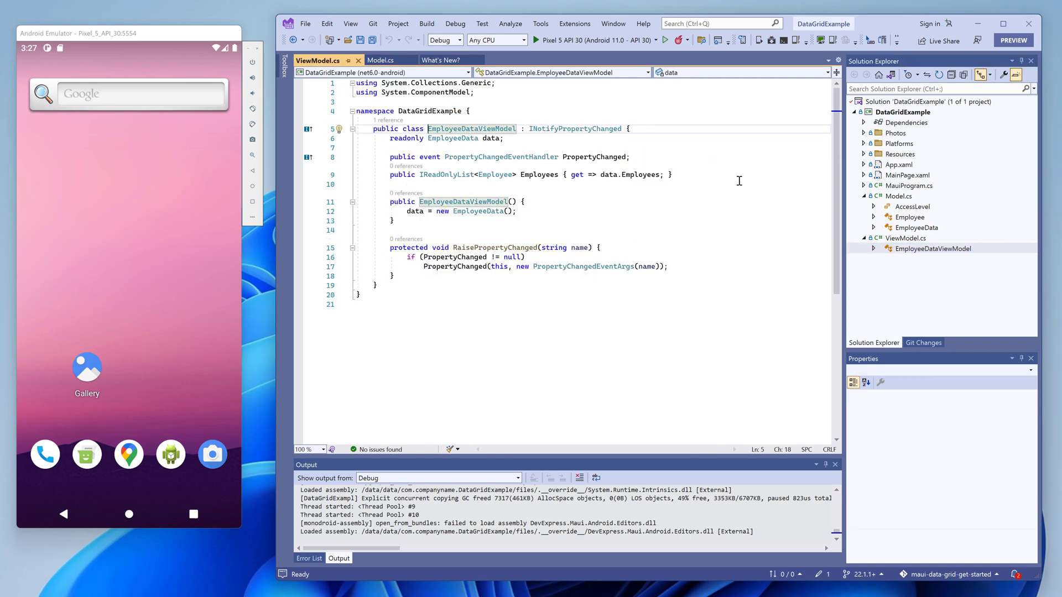
click(539, 175)
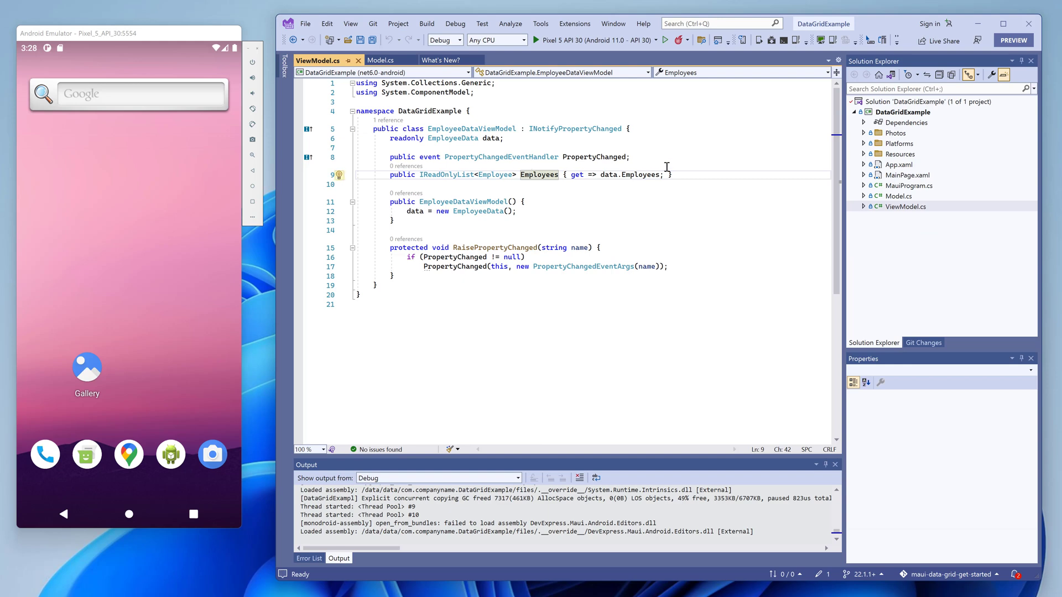
mouse_move(713, 159)
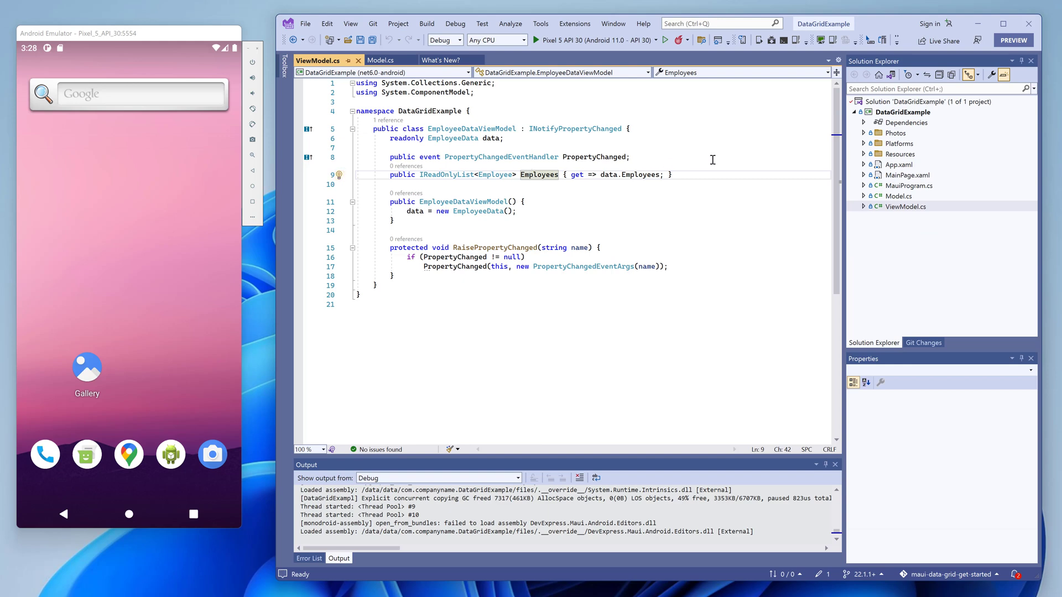
click(906, 175)
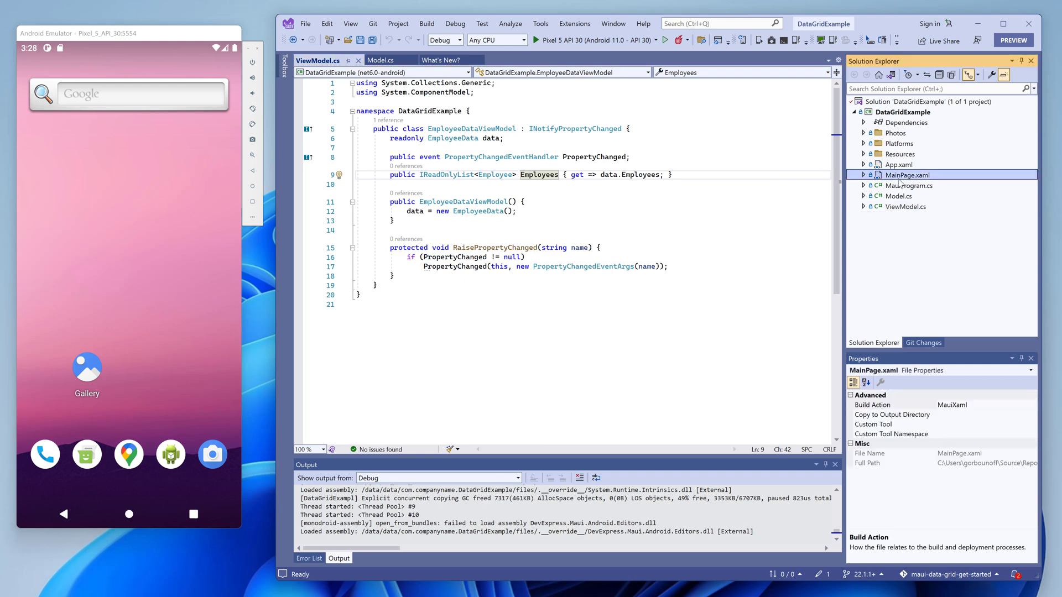
- Review the DataGridView bound to Employees and its column markup in MainPage.xaml
double_click(907, 175)
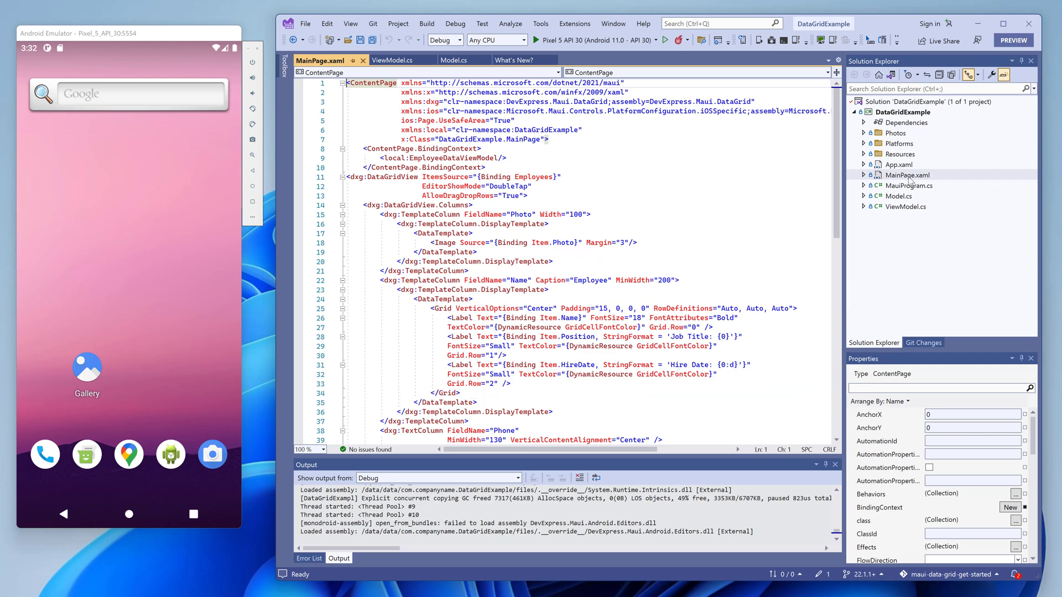
scroll(down, 3)
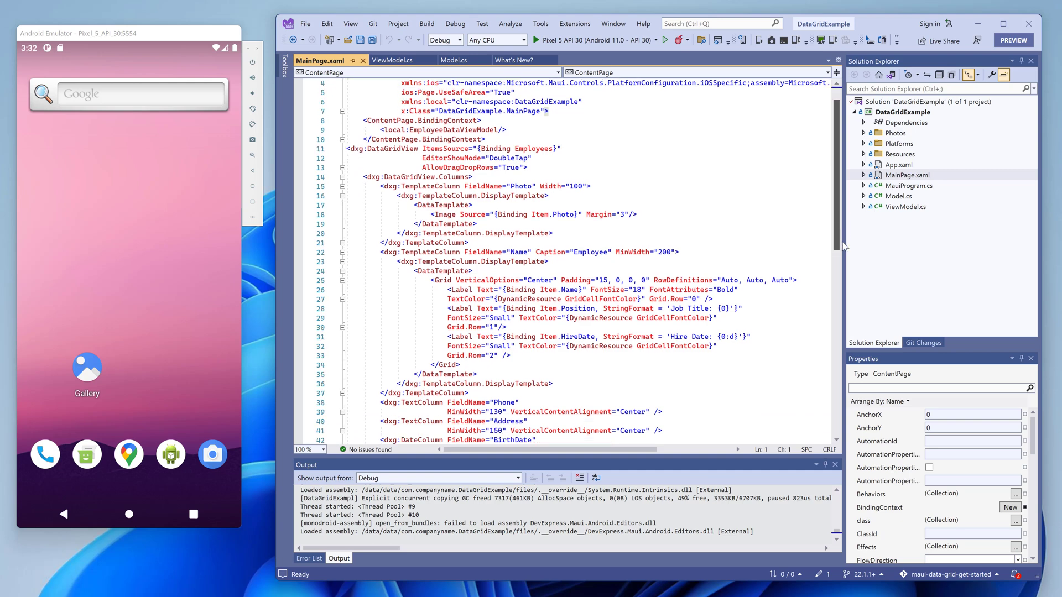
scroll(down, 3)
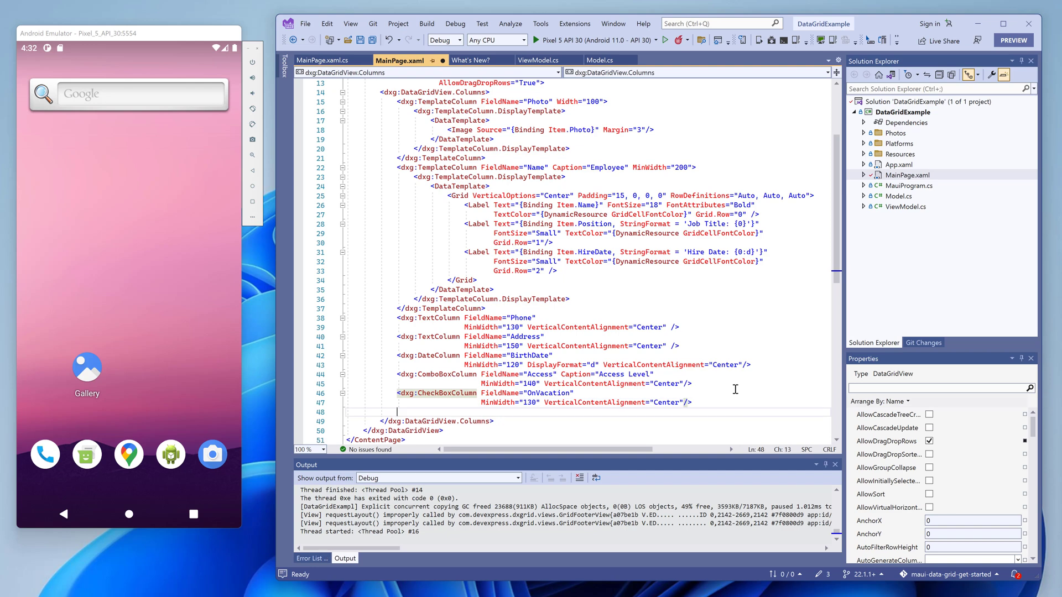
- Declare an Age NumberColumn with UnboundType="Integer"
text(dxg:nu)
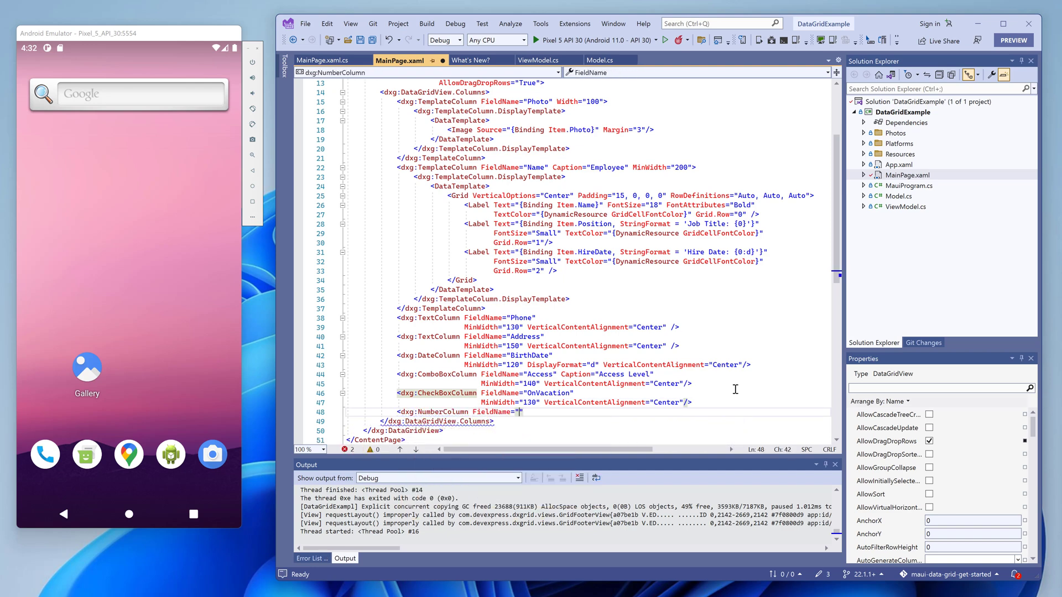
text(Age)
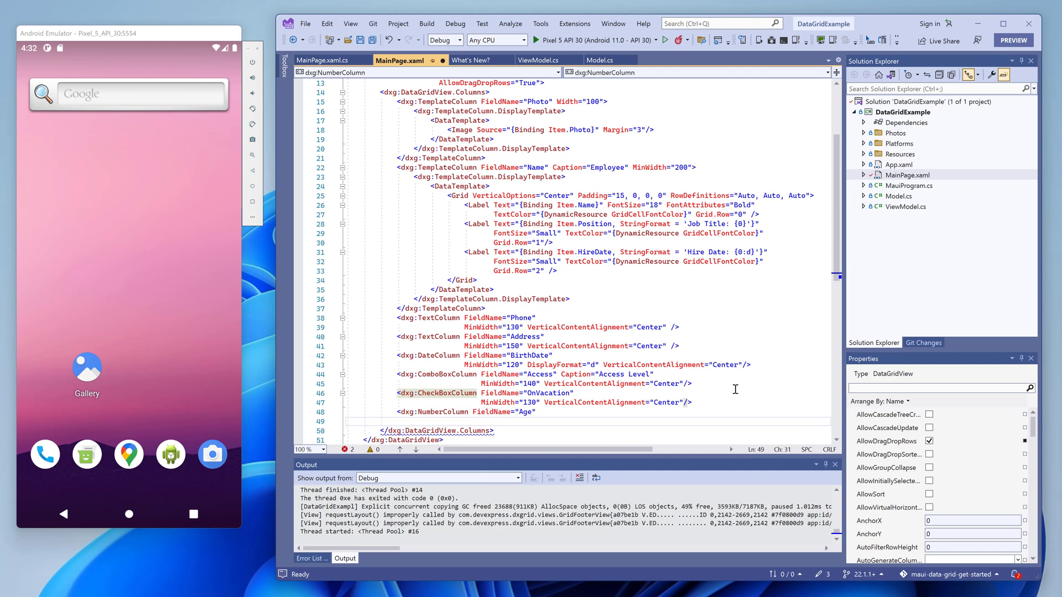
text(UnboundType=")
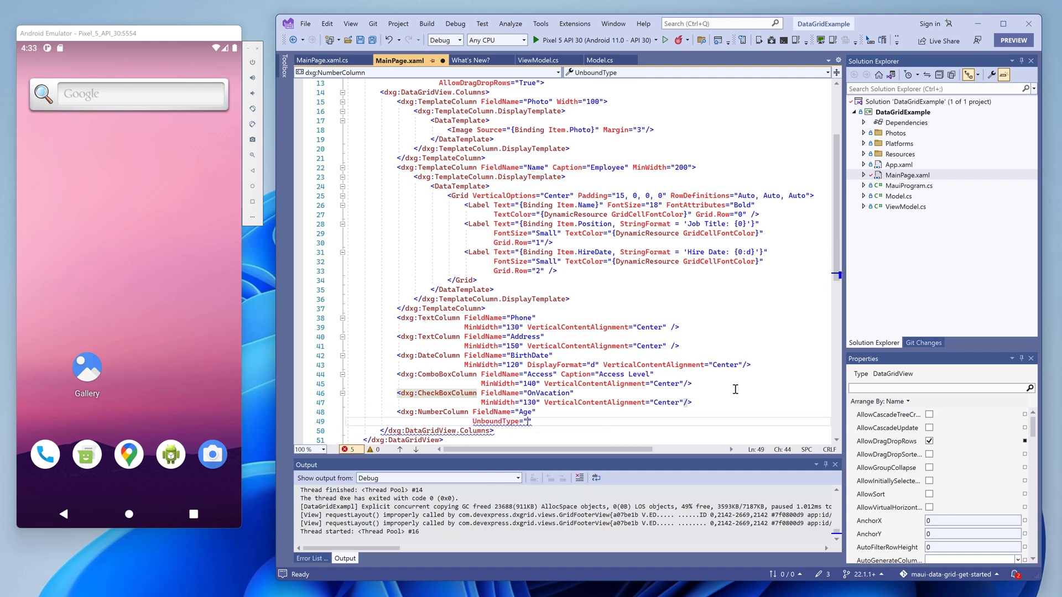
text(Integer)
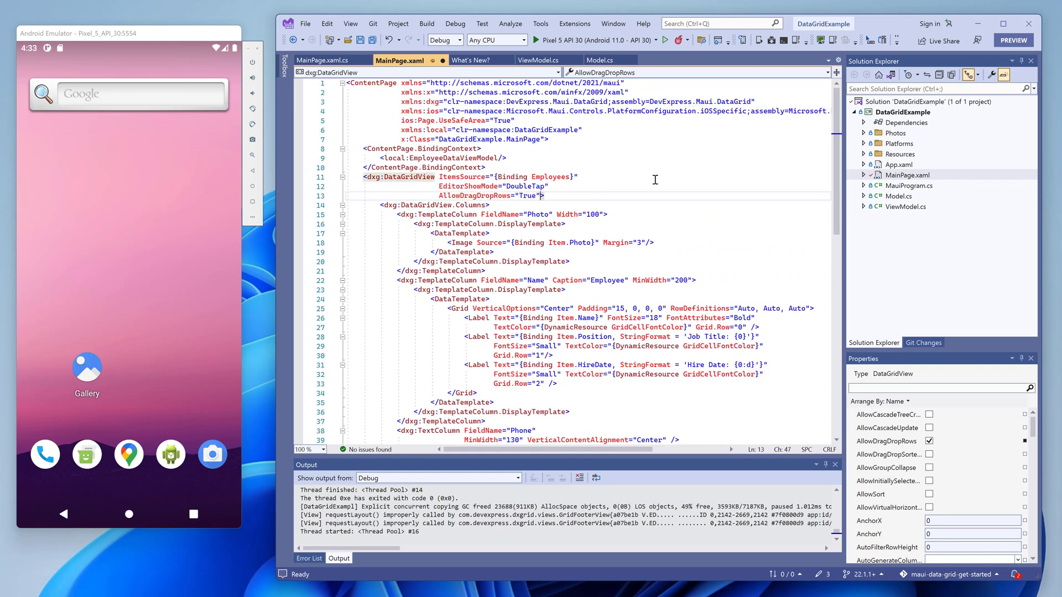
- Add a CustomUnboundColumnData handler to the DataGridView and go to its code
text(Customun)
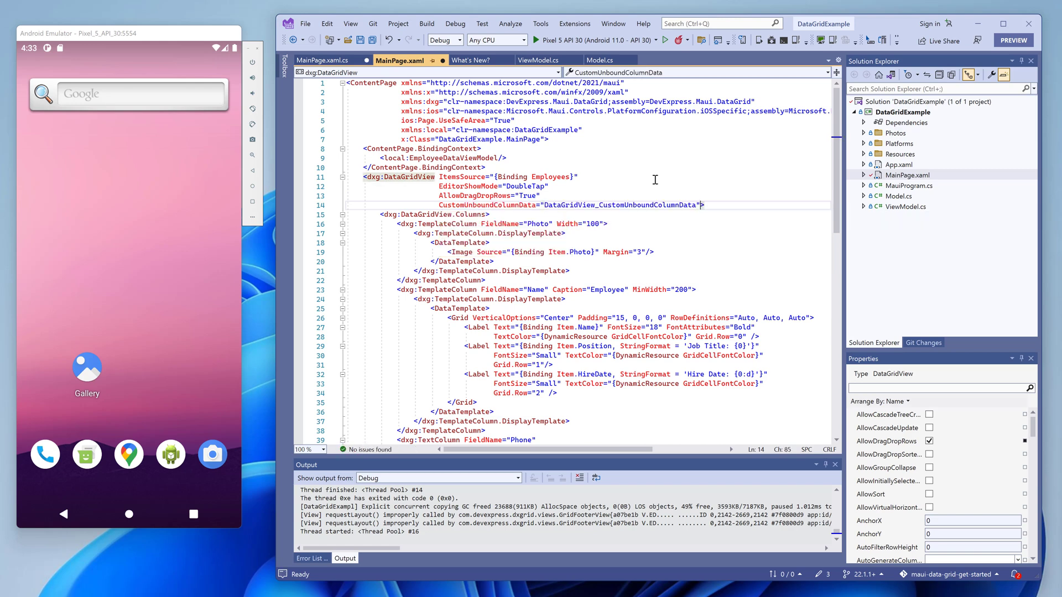
click(316, 60)
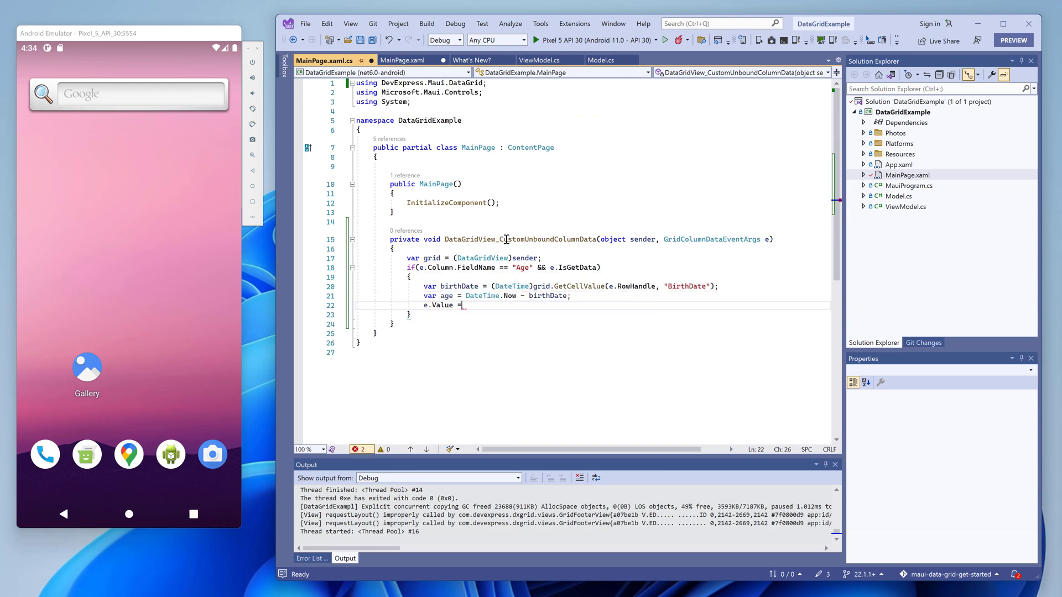
- Return age as (int)(age.TotalDays / 365) and give the Age column MinWidth="70"
text((int)(age.TotalDays / 365);)
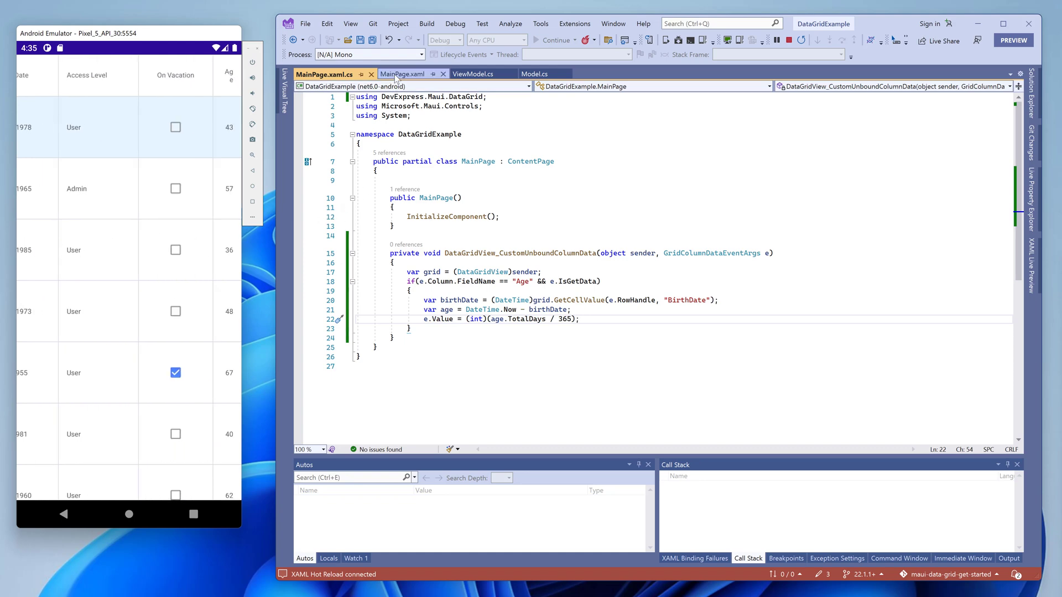
click(402, 74)
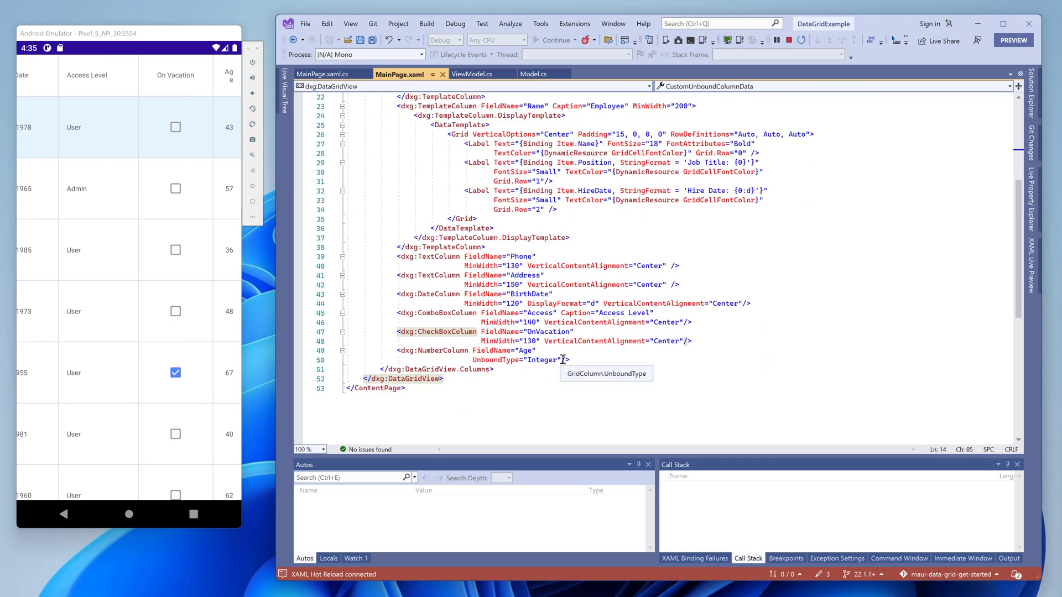
text(Minw)
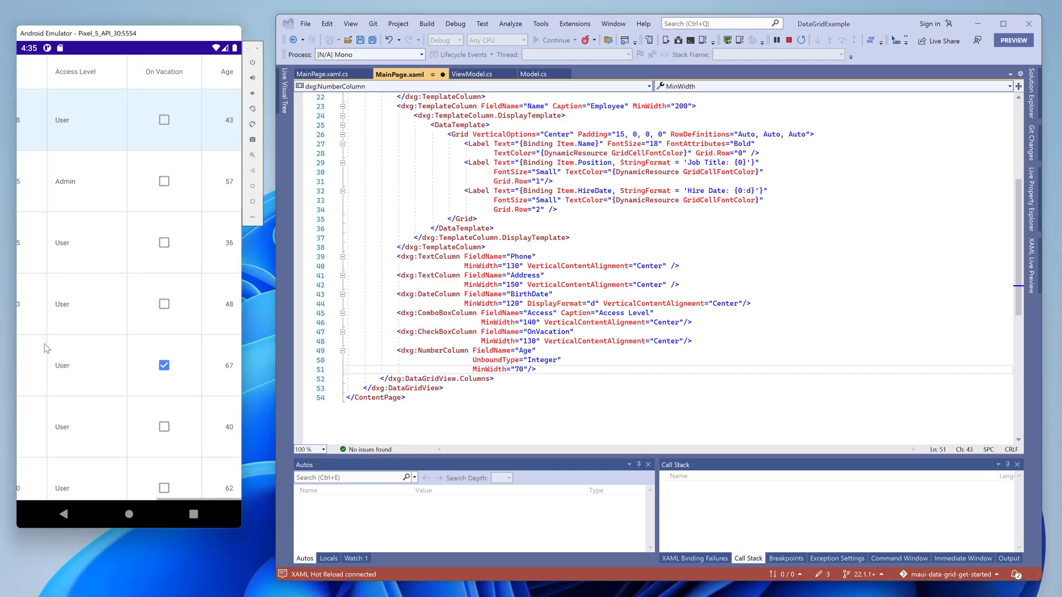
click(537, 370)
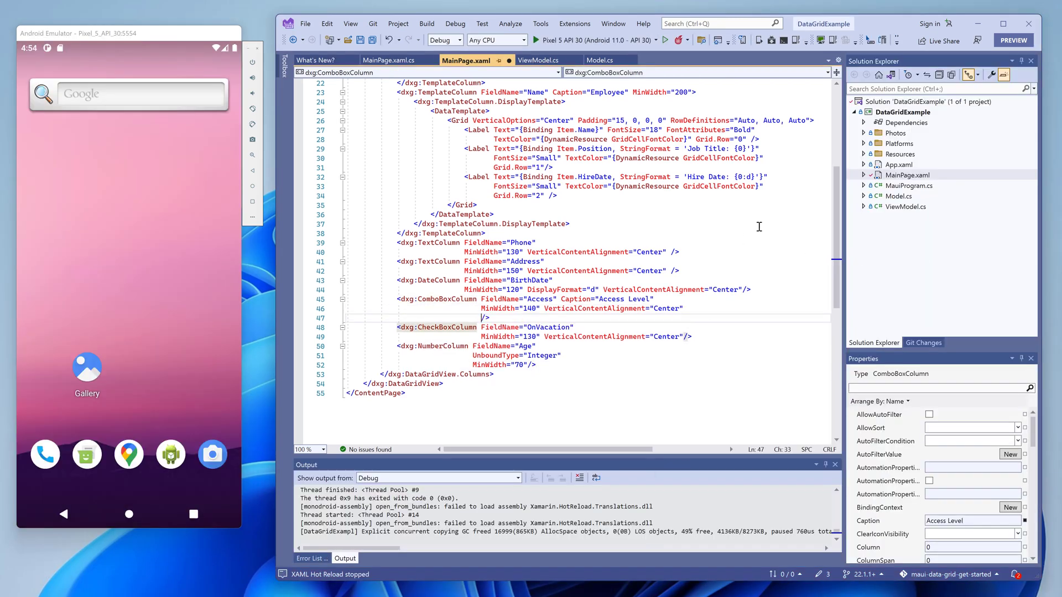
- Set the Access column to IsGrouped="True" with GroupInterval="Value"
text(IsGrouped="True")
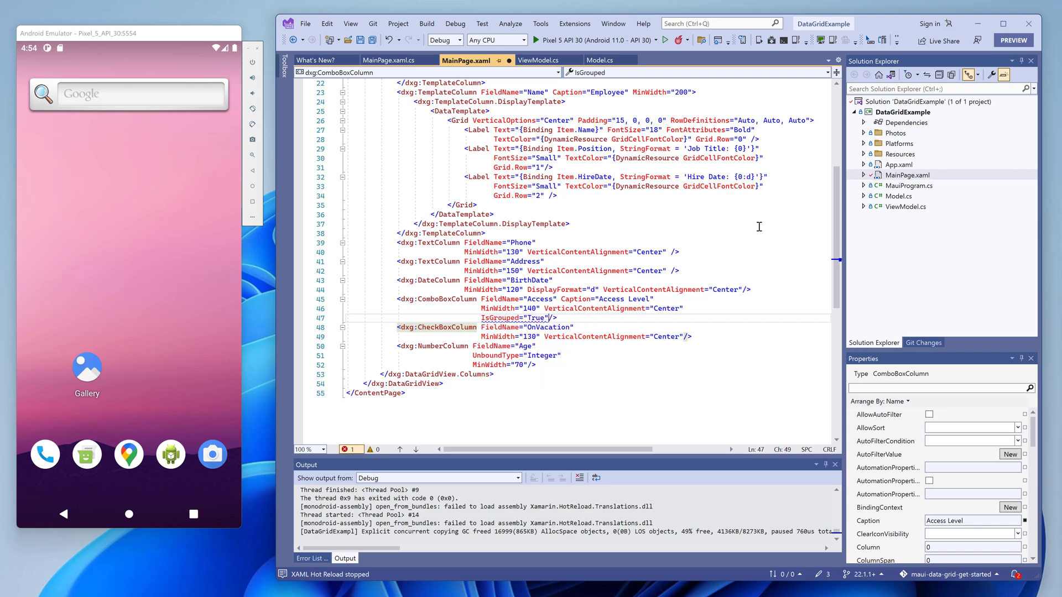
text(GroupInterval=")
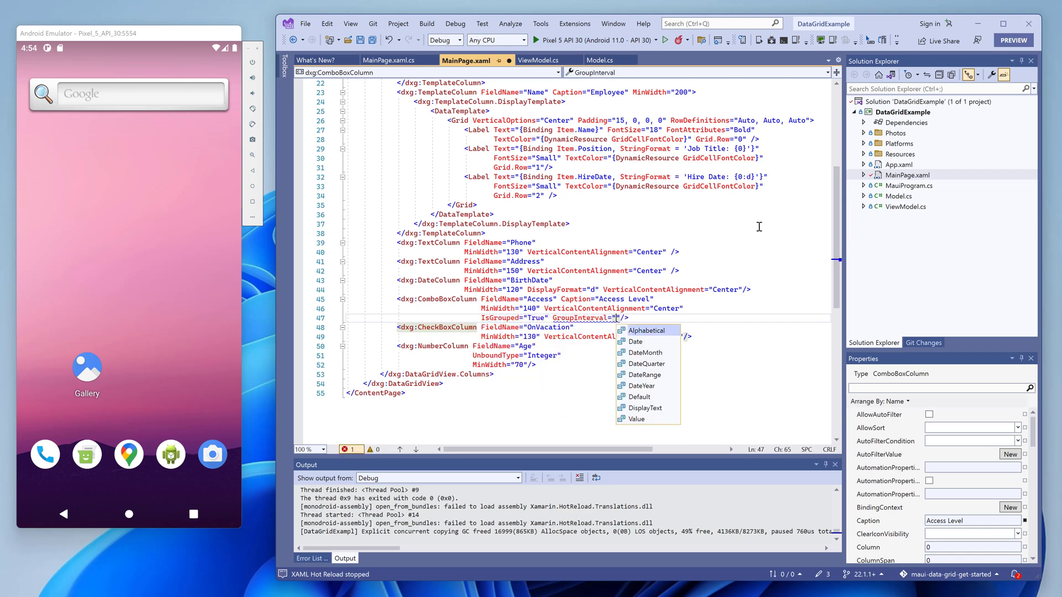
click(636, 418)
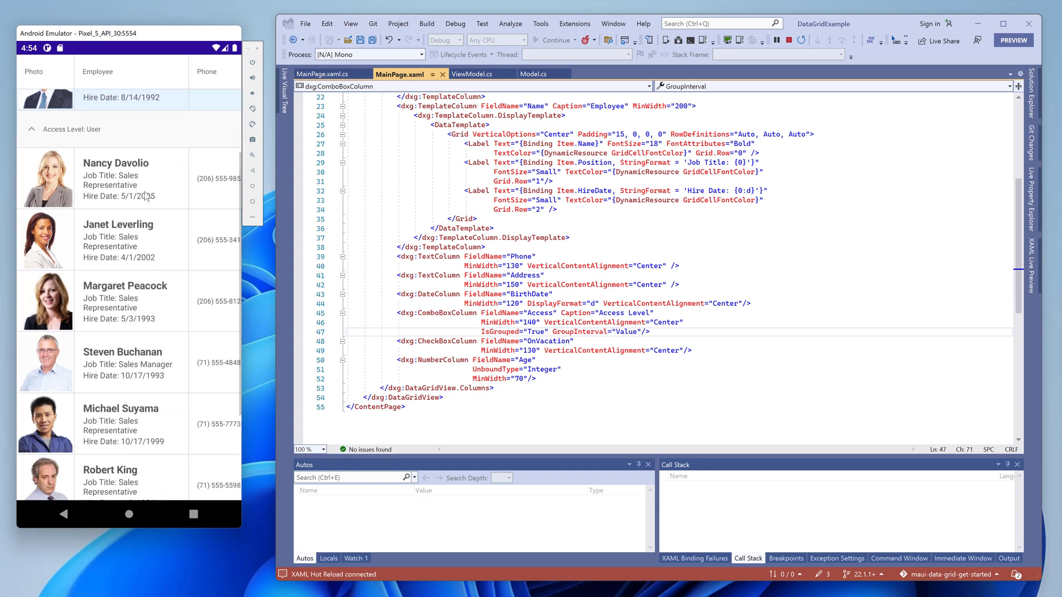
- Collapse and expand the Admin and User groups in the running grid
scroll(down, 3)
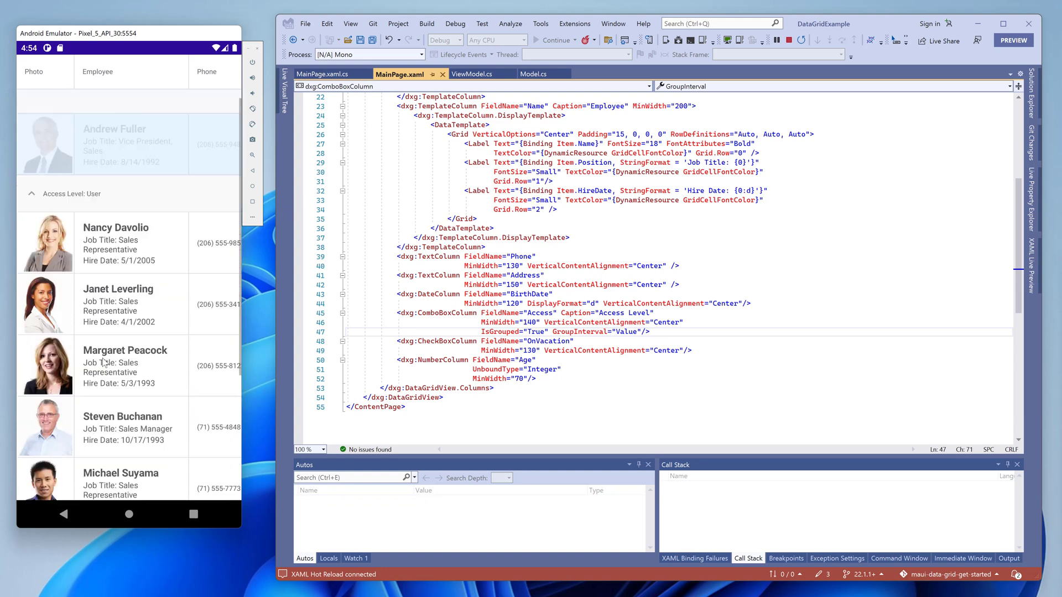
click(33, 108)
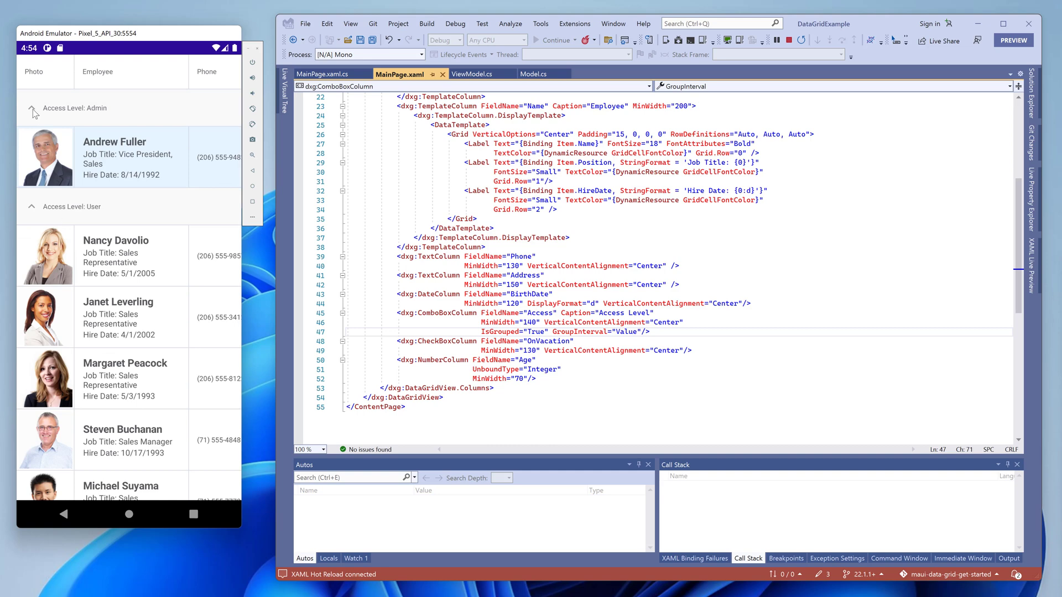
click(31, 109)
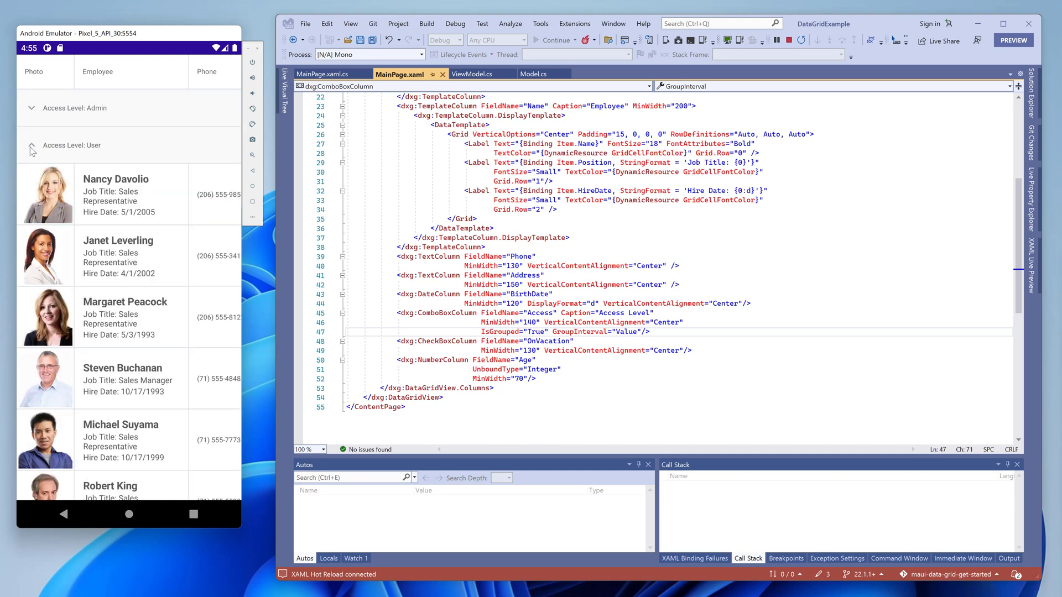
click(34, 108)
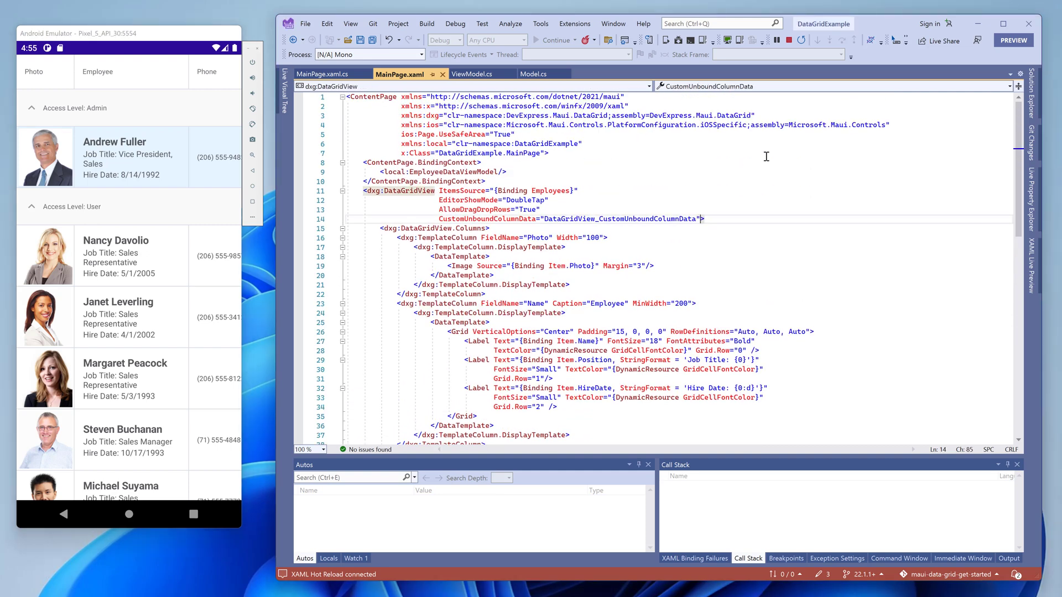
- Add GroupSummaries with a GridColumnSummary counting the Access Level field
text(<dxg:gr)
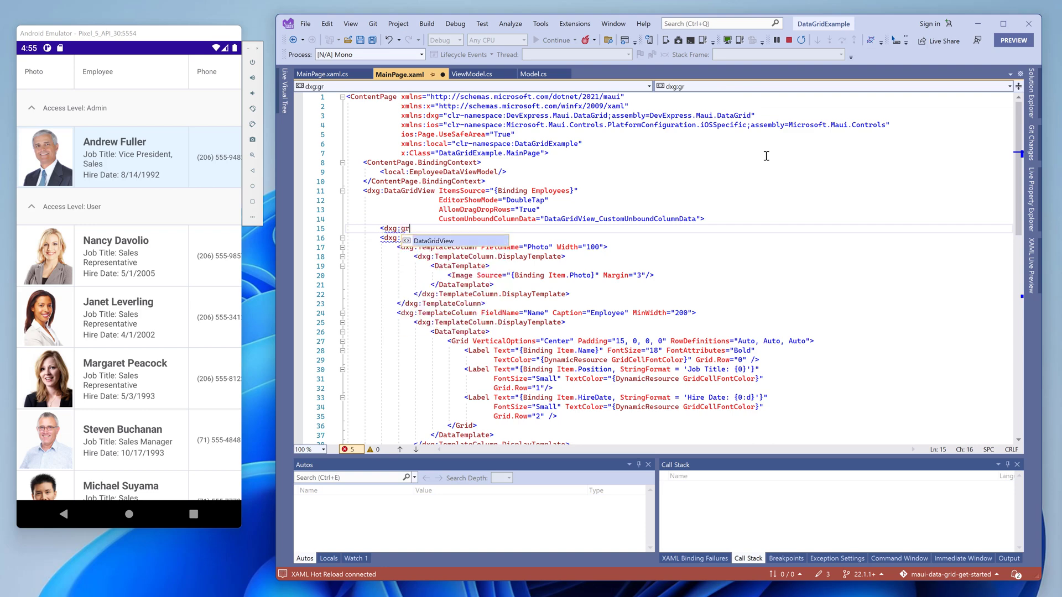
text(GroupSummaries></dxg:DataGridView.GroupSummaries>)
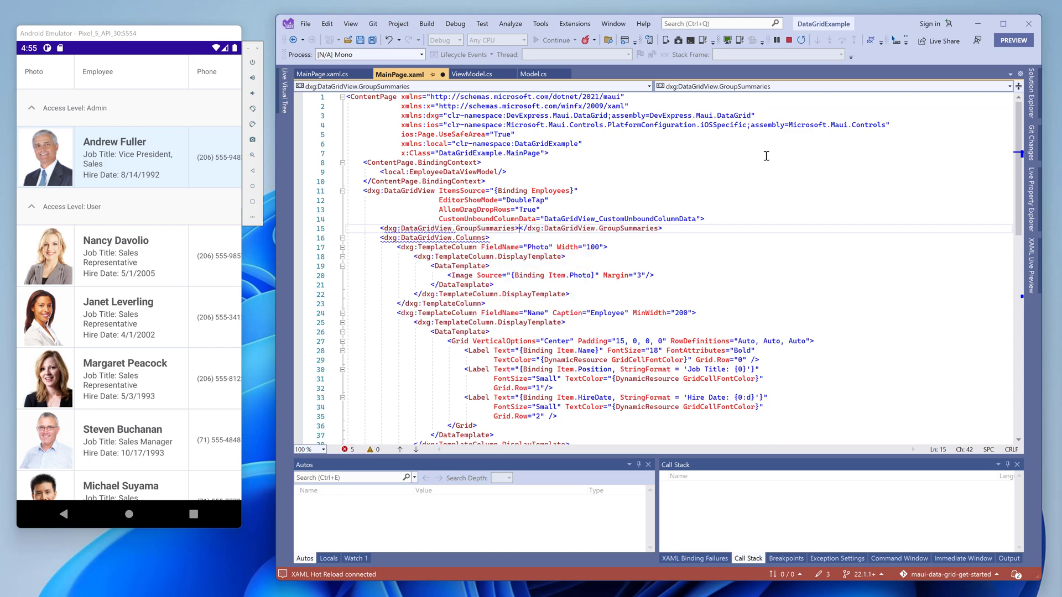
text(<dxg:GridColumnSummary FieldName=")
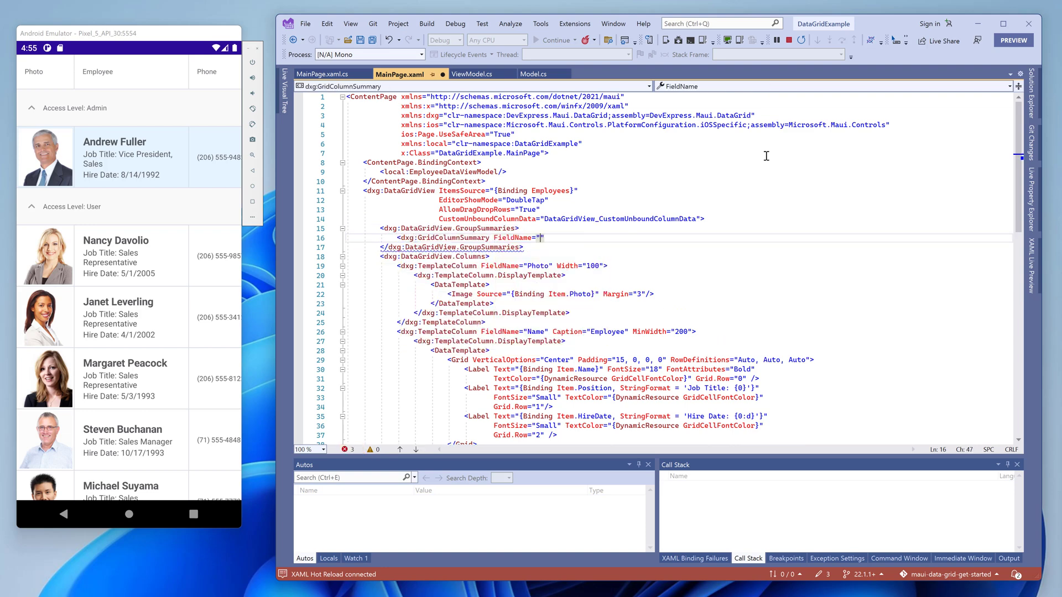
text(Access Level)
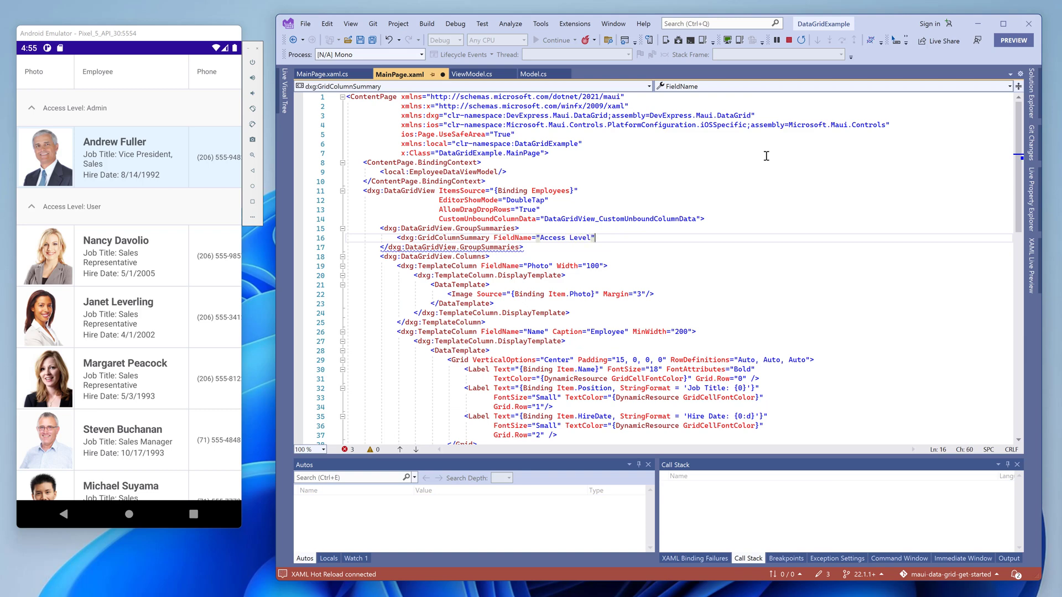
text(Type="Count")
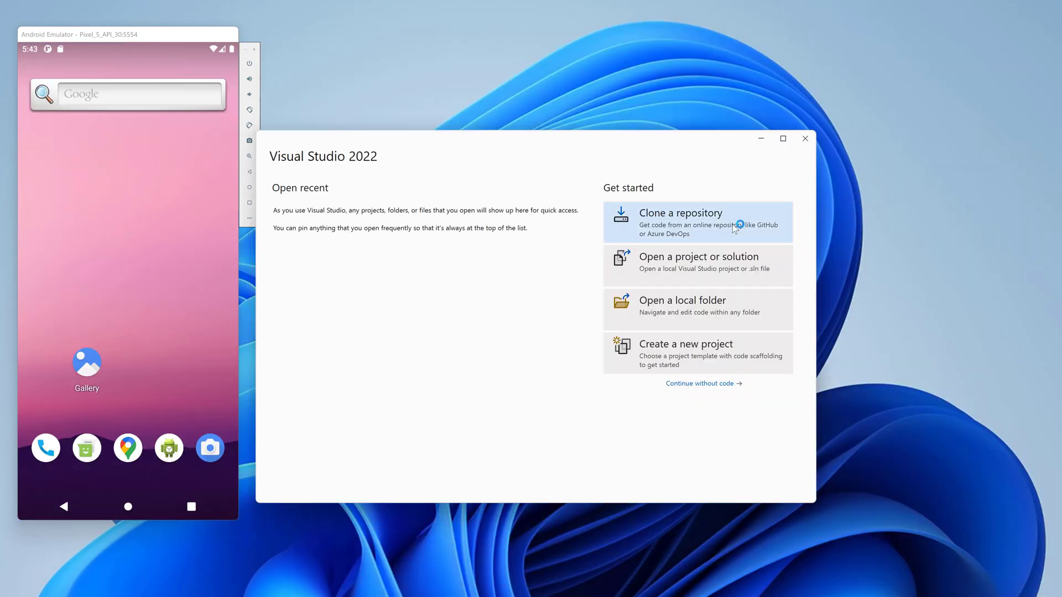
- Clone the DevExpress maui-demo-app GitHub repository locally
click(697, 221)
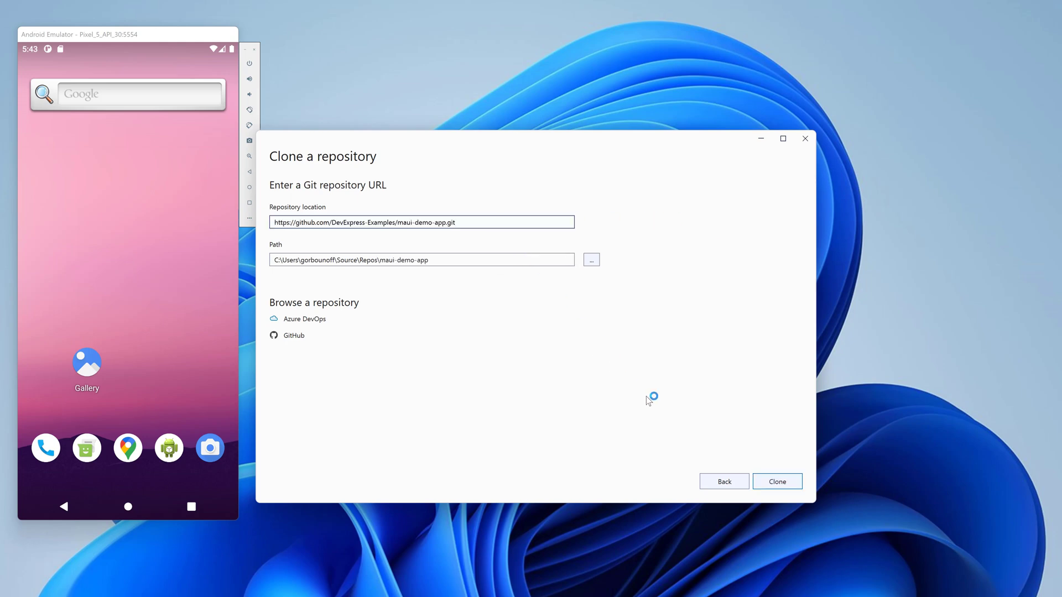
click(777, 482)
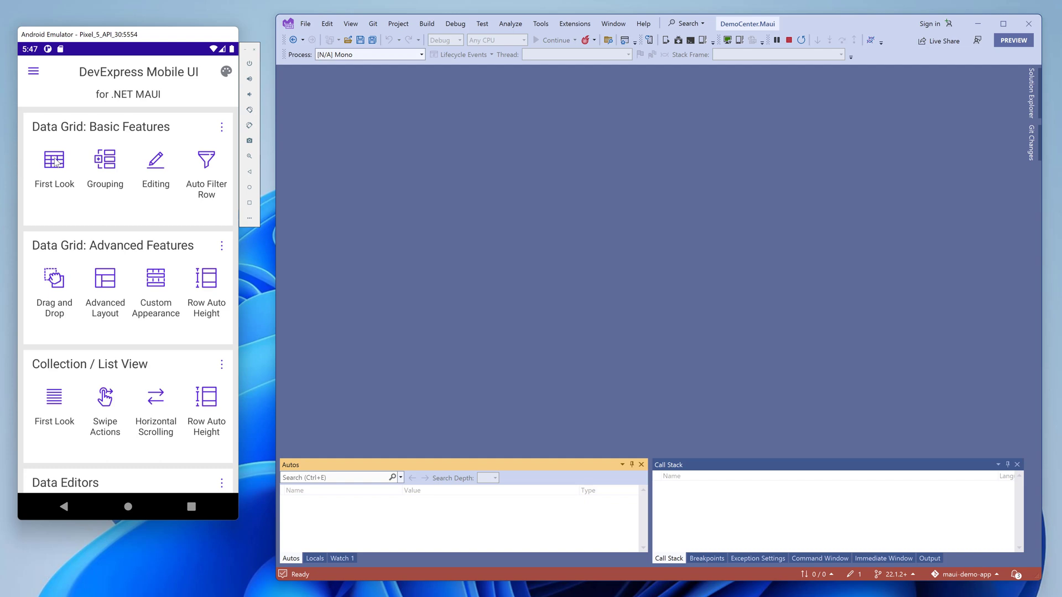
- Scroll the First Look employee list, then go back to the demo home menu
click(53, 160)
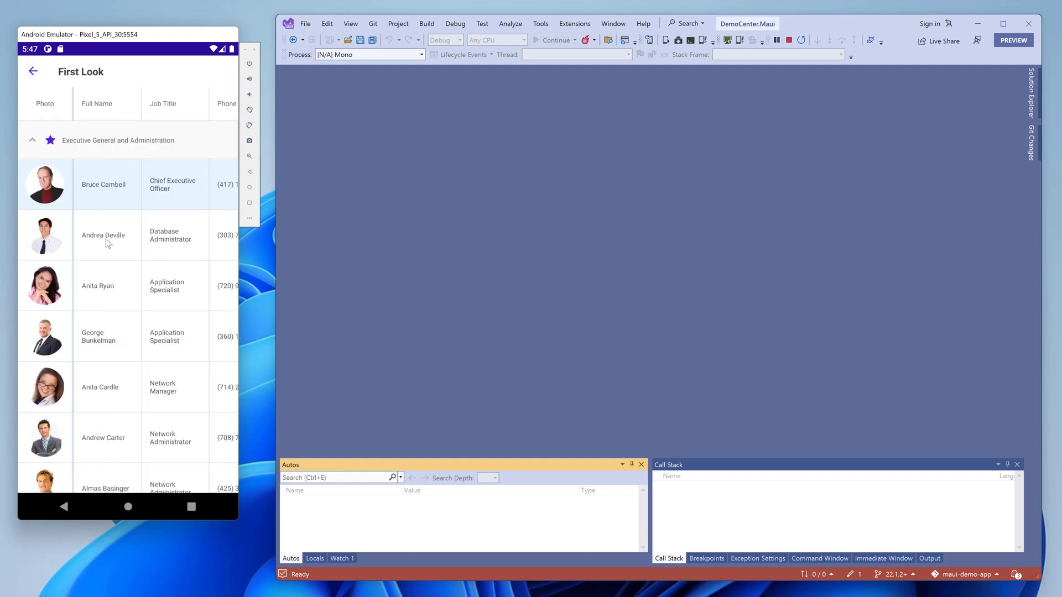
scroll(down, 3)
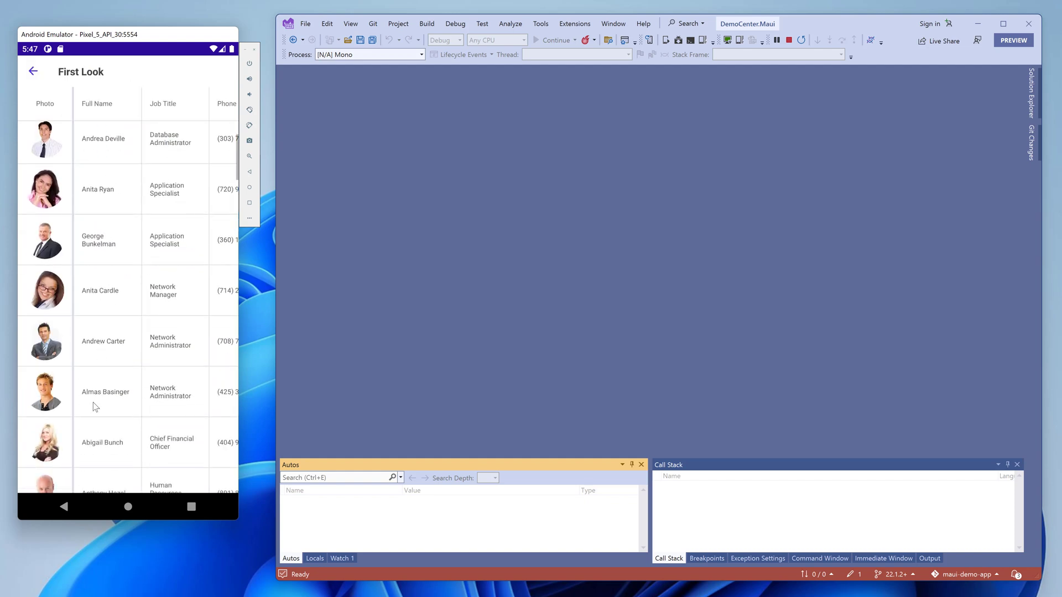
scroll(down, 3)
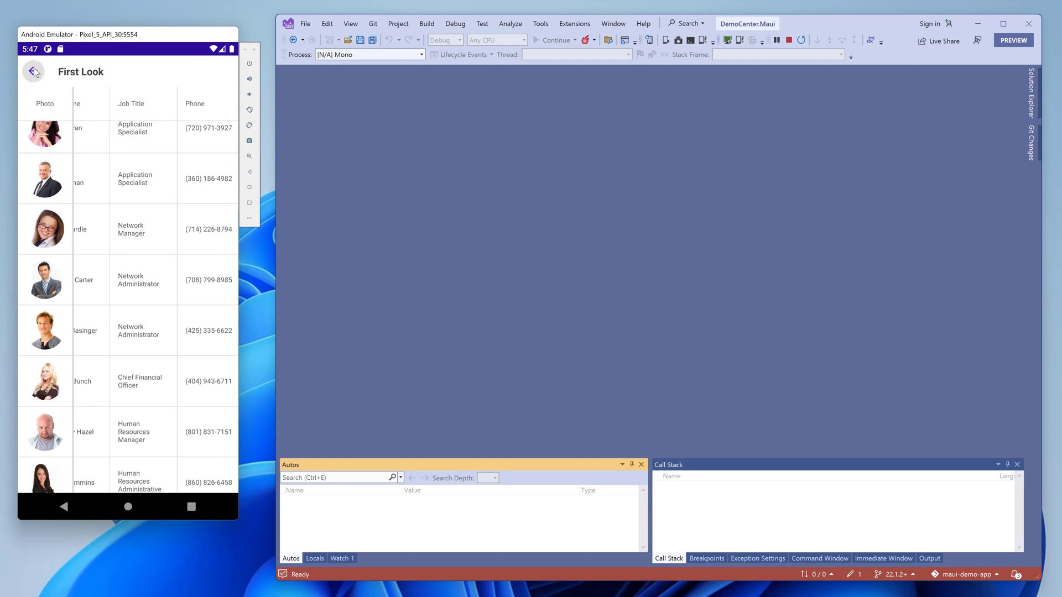
click(37, 72)
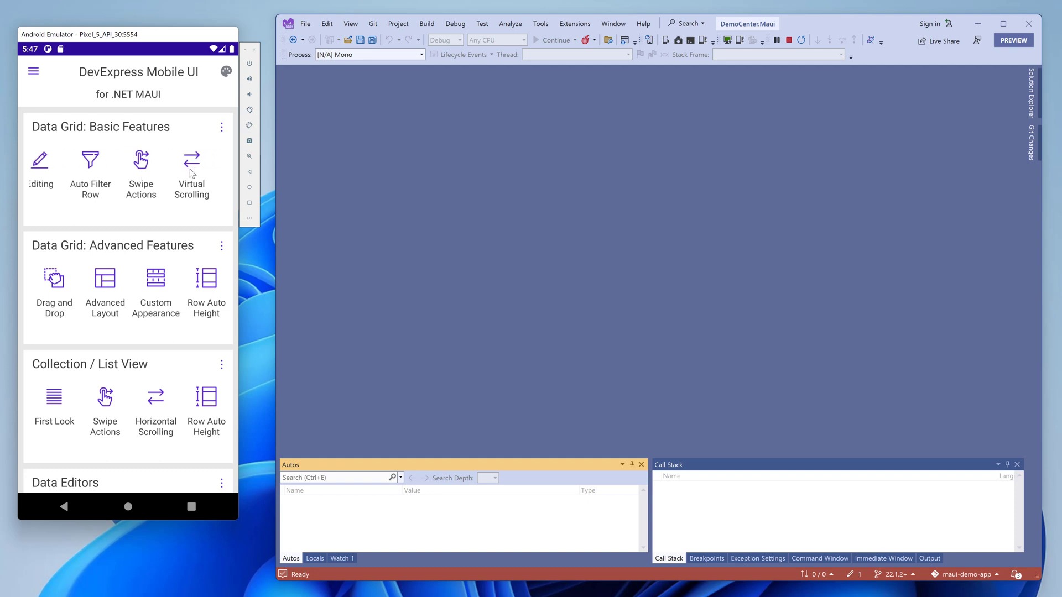
click(192, 160)
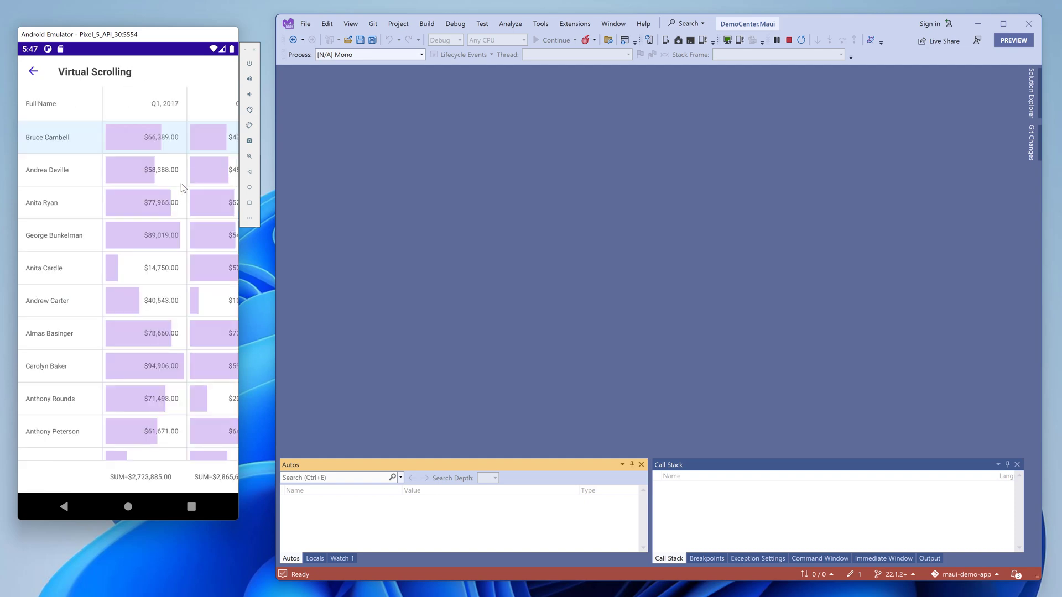
scroll(down, 3)
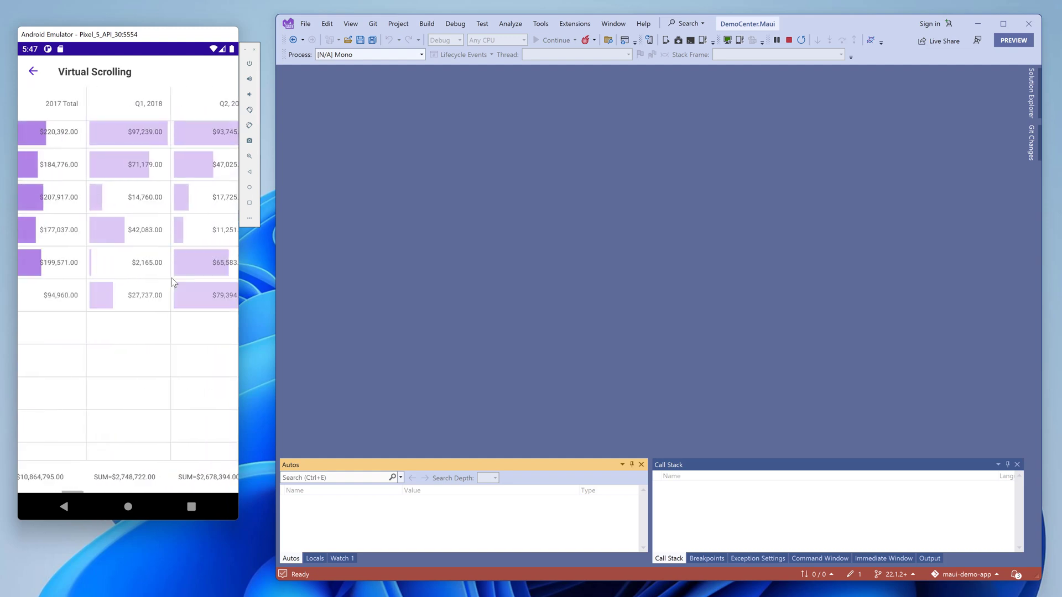
scroll(right, 3)
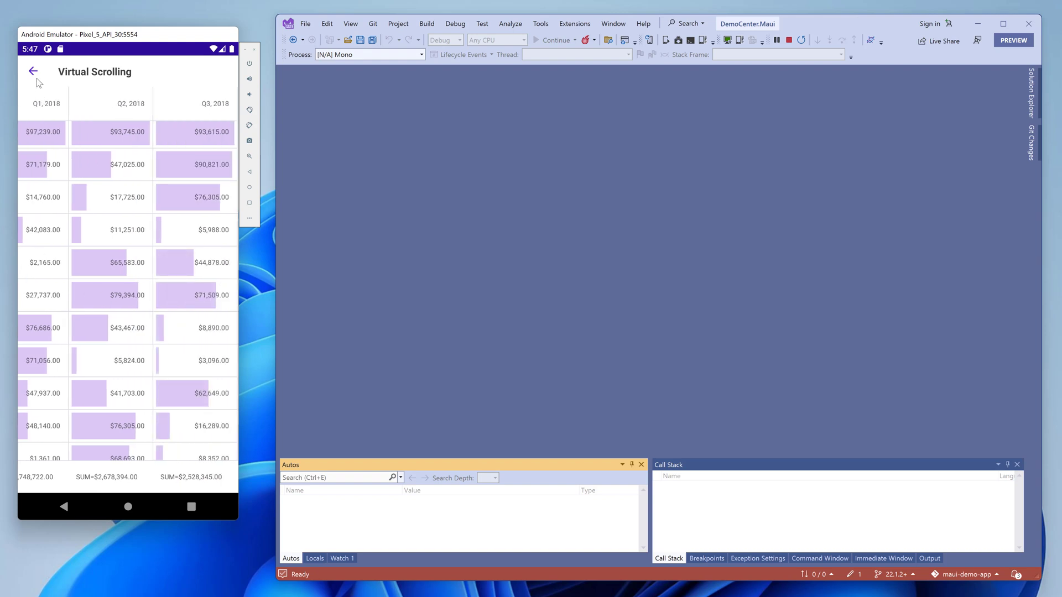
click(34, 71)
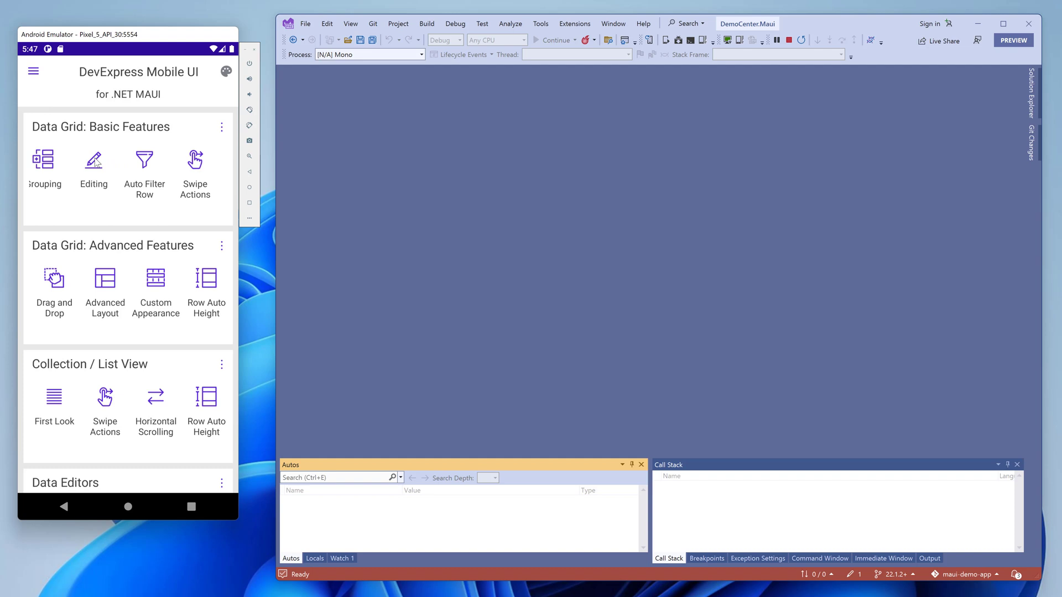
- Enter the Editing grid demo and begin in-grid editing on Robert King's 2848 B message row
click(93, 161)
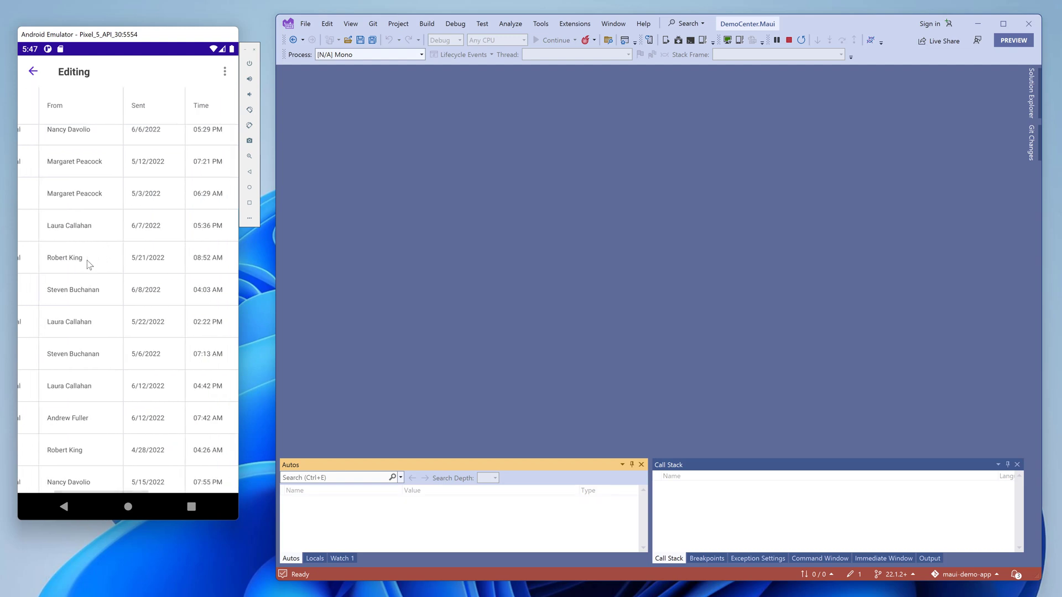
scroll(down, 3)
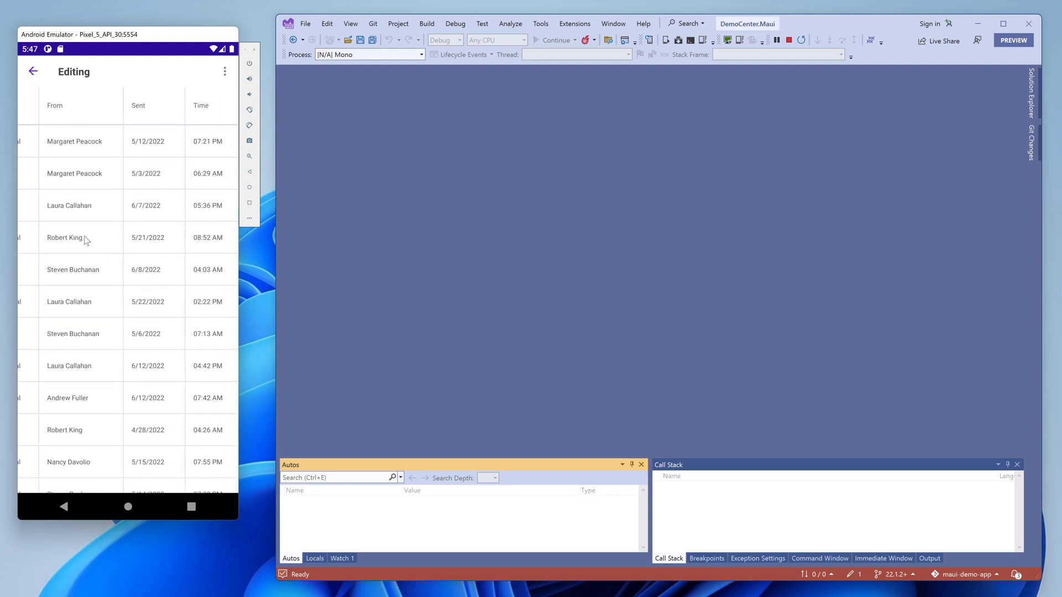
click(83, 250)
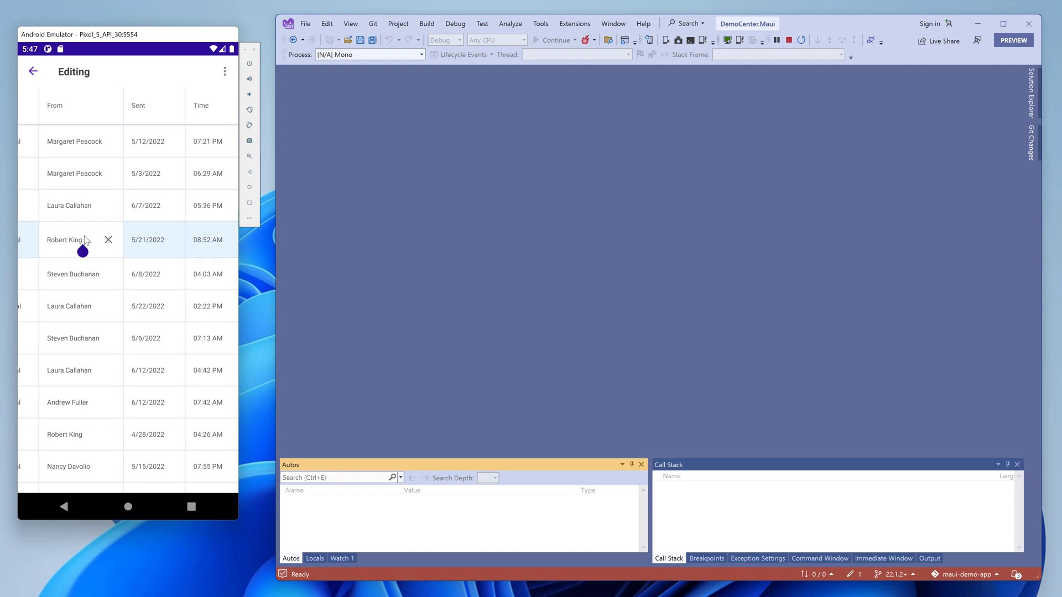
click(64, 239)
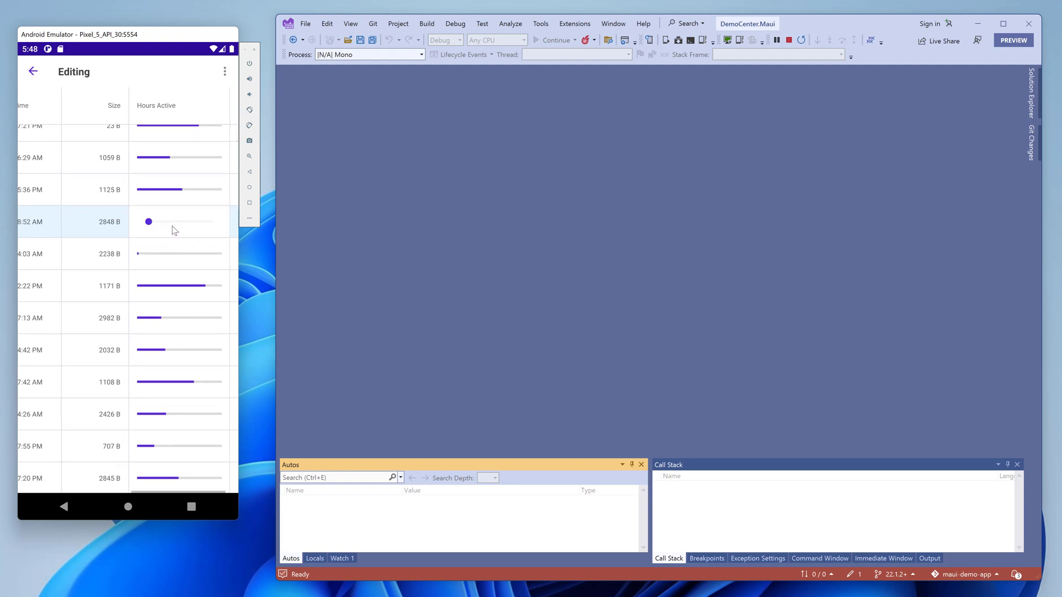
- Drag that row's Hours Active slider to a higher level and bring up its edit form
drag(149, 221, 198, 221)
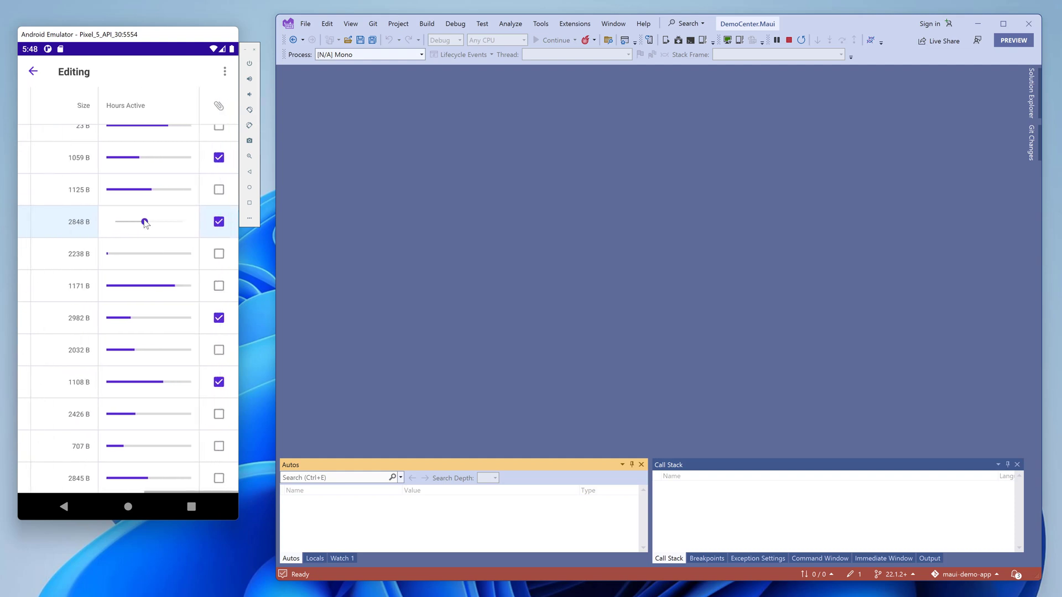
drag(143, 223, 165, 223)
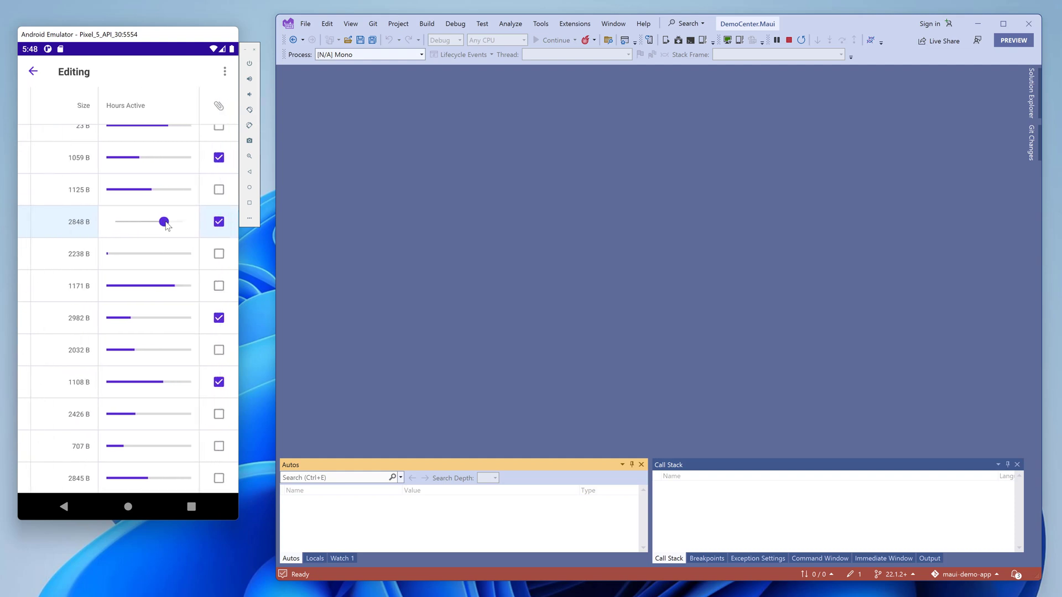
drag(165, 221, 158, 221)
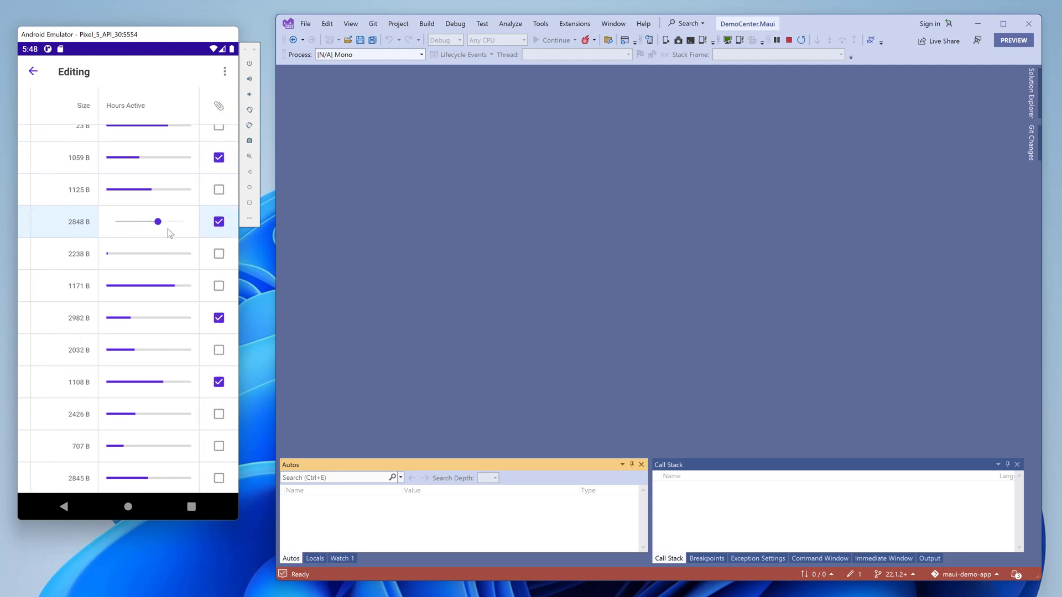
drag(158, 222, 200, 221)
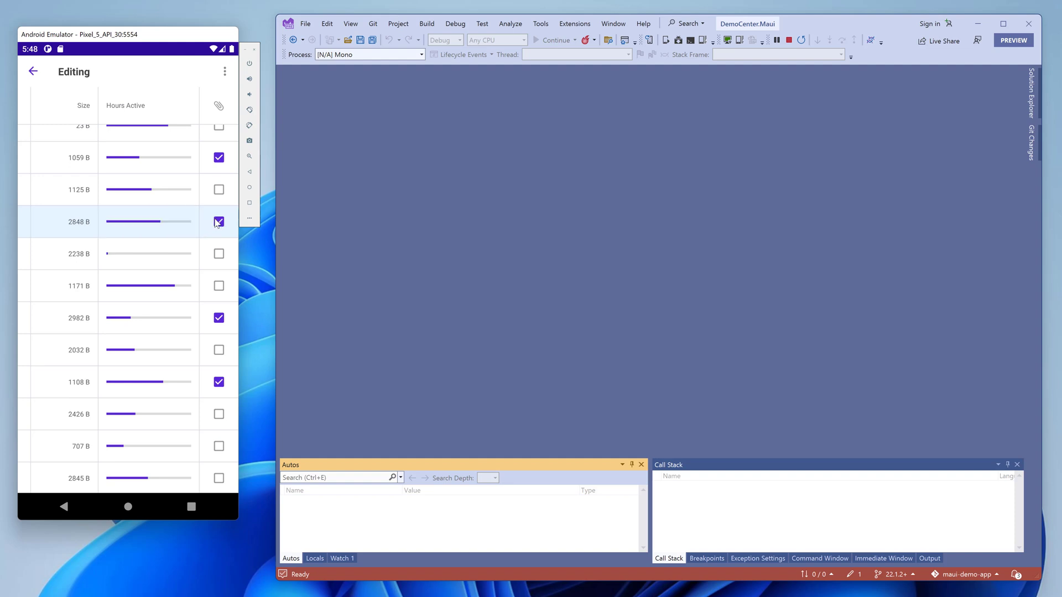
click(223, 71)
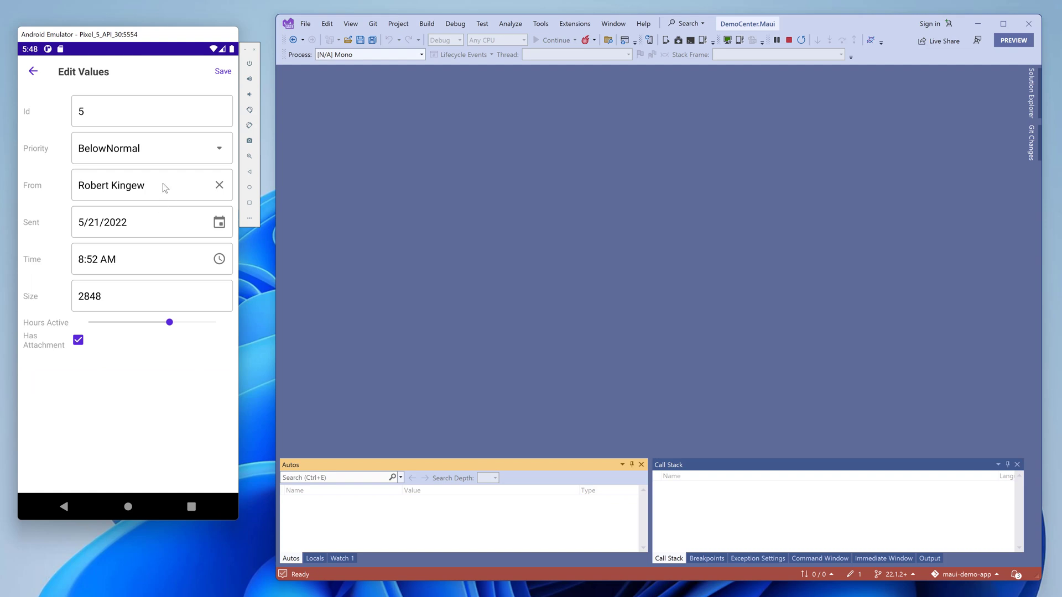
- Trim the last letter of the From name, dismiss the keyboard, and back out to the demo's feature menu
click(145, 186)
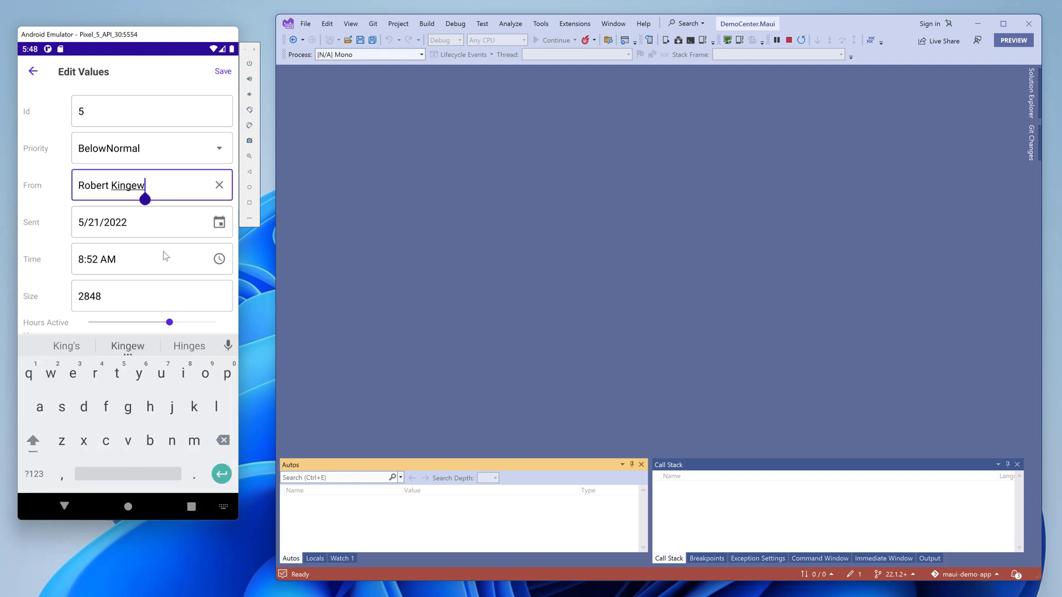
click(223, 440)
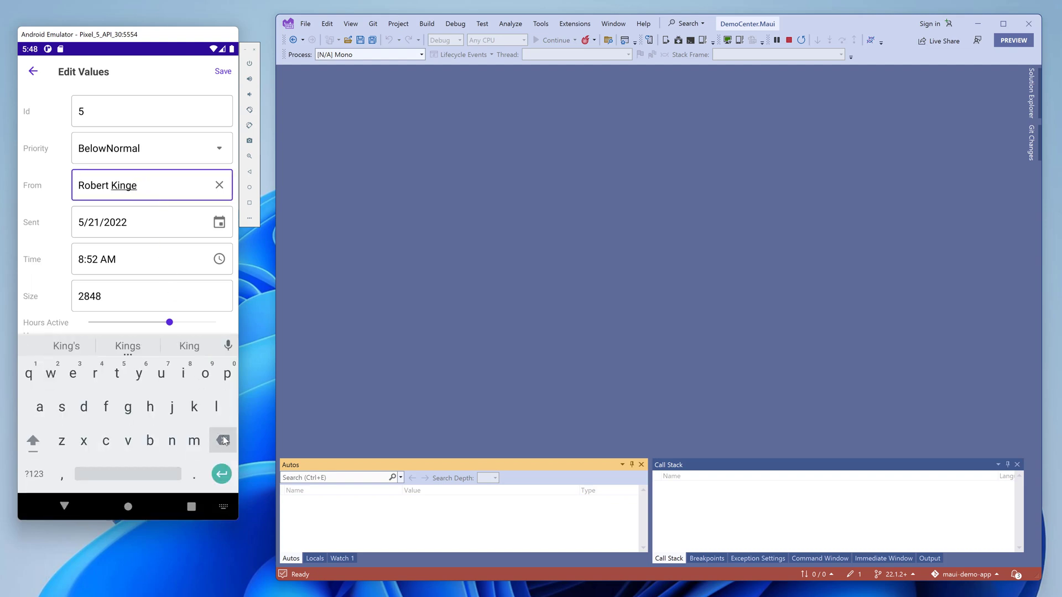
click(223, 440)
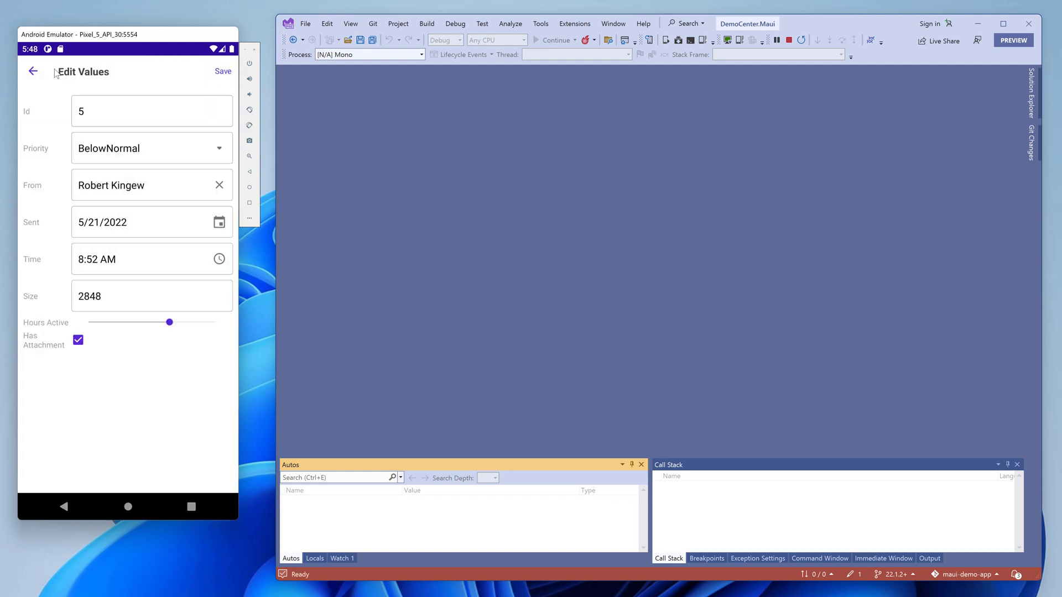
click(34, 71)
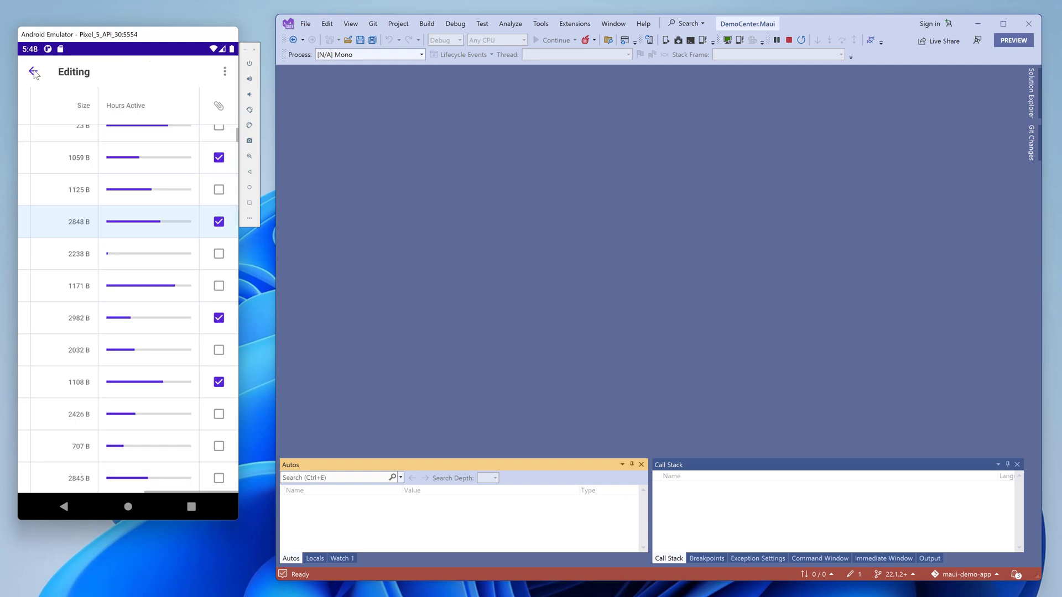
click(47, 71)
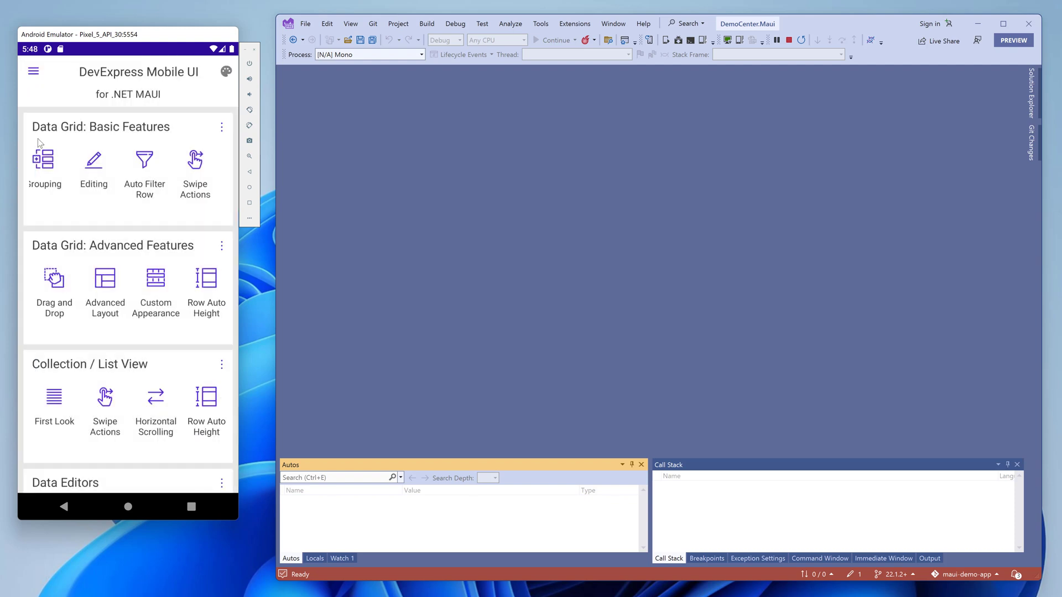